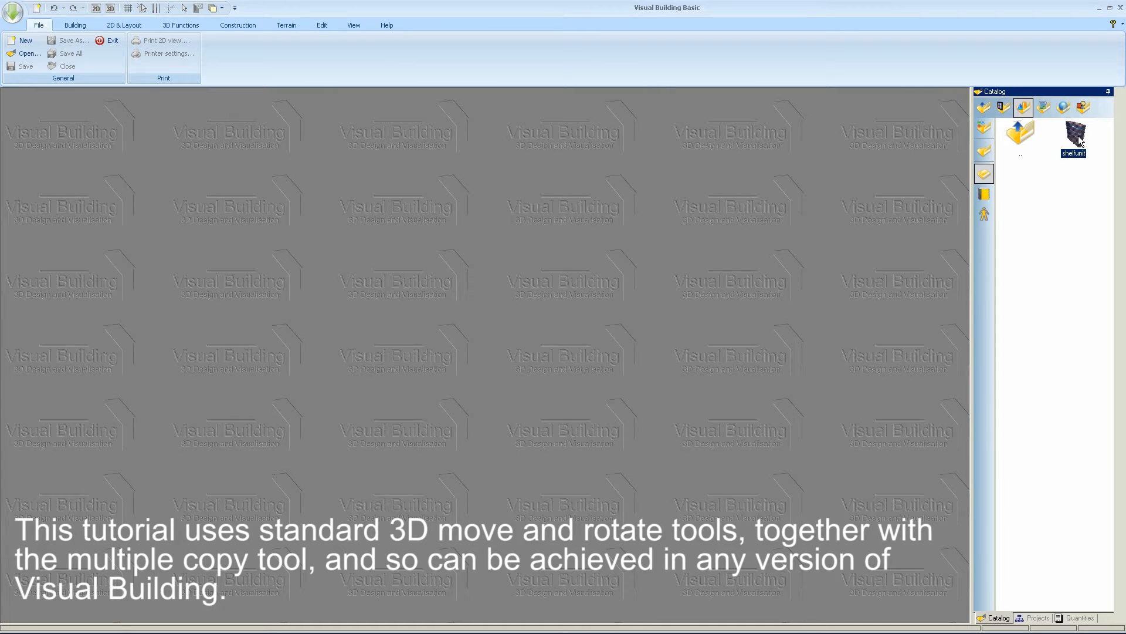
Preview the finished shelf unit object, then start a new empty project
double_click(1074, 134)
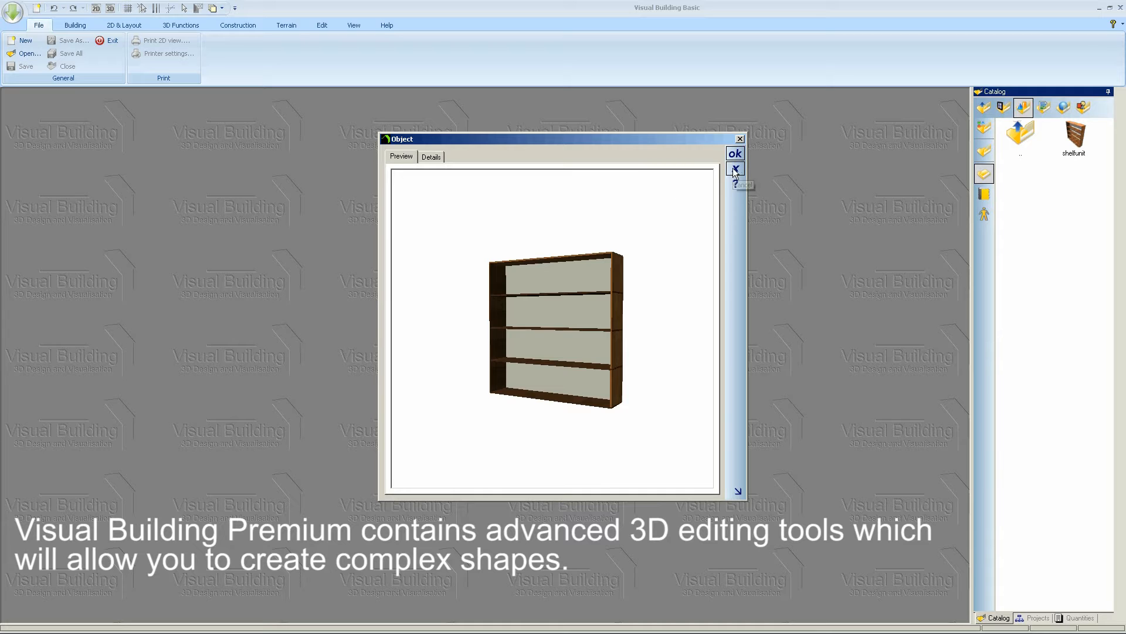
left_click(735, 169)
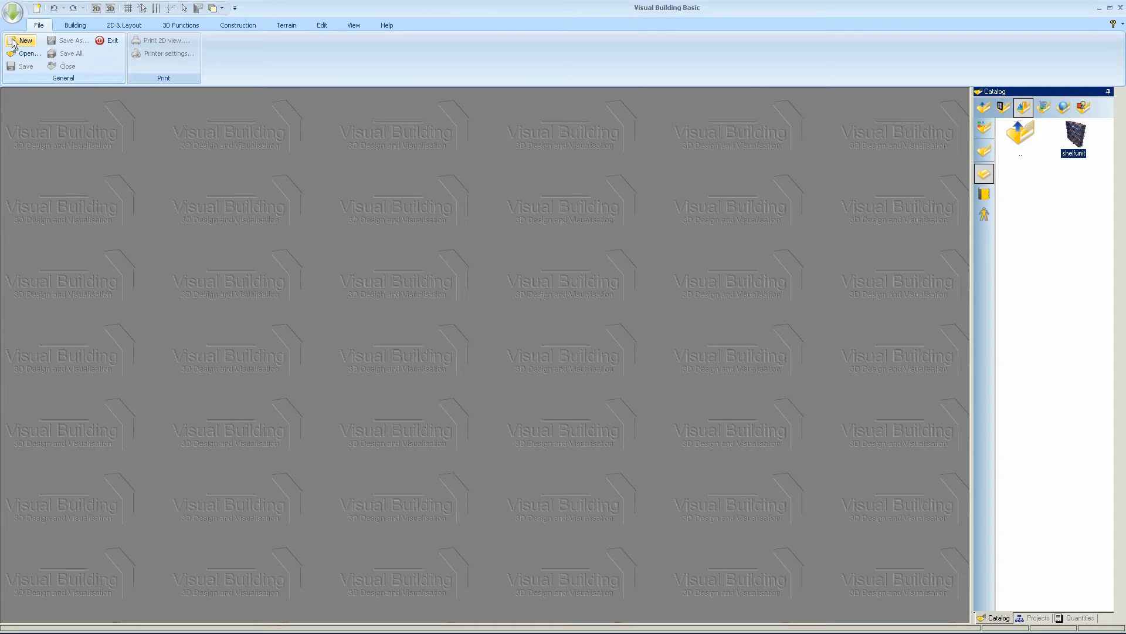
left_click(26, 40)
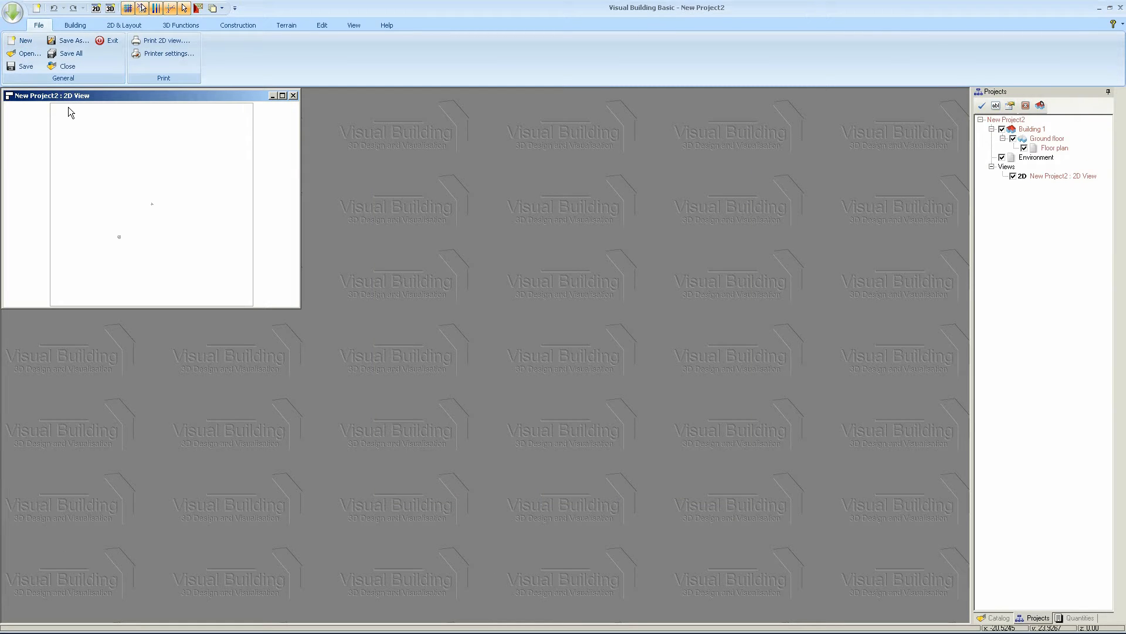
Maximise the 2D plan view and show the object catalogue in the side panel
left_click(283, 95)
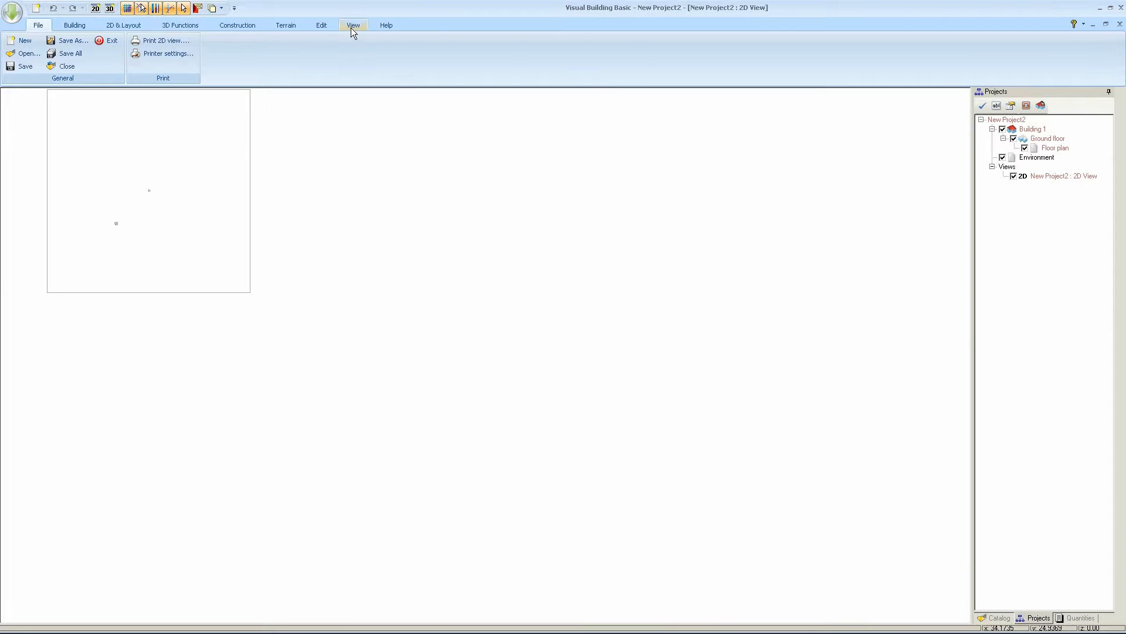
left_click(353, 24)
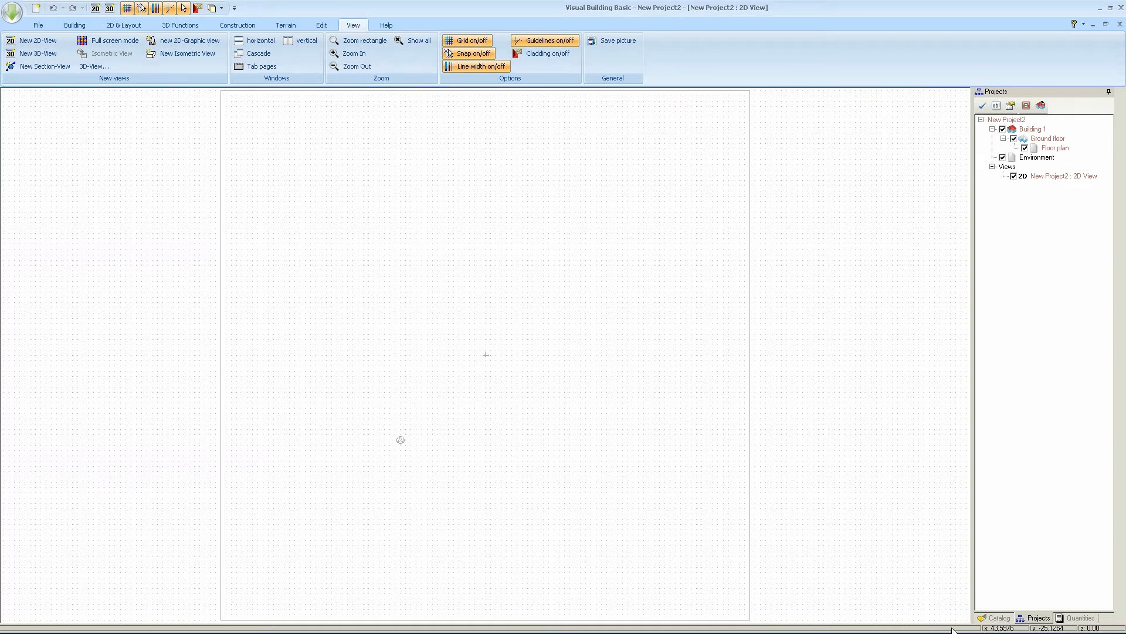
left_click(997, 617)
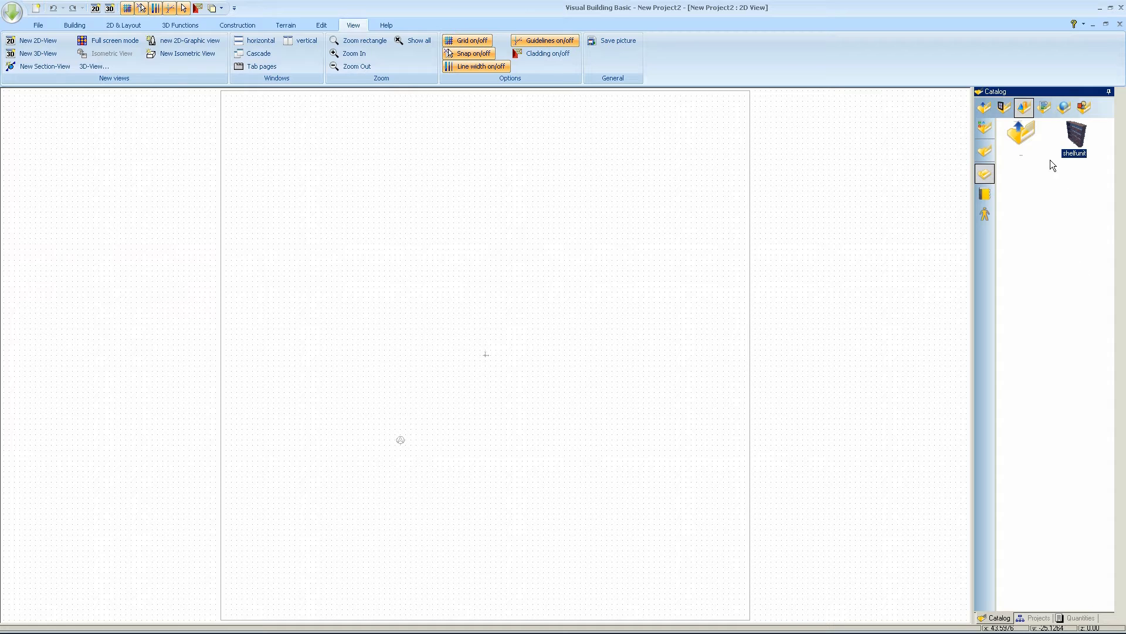
Insert a Cube_100x100x100 basic shape from Catalog > Objects near the plan centre
left_click(1023, 107)
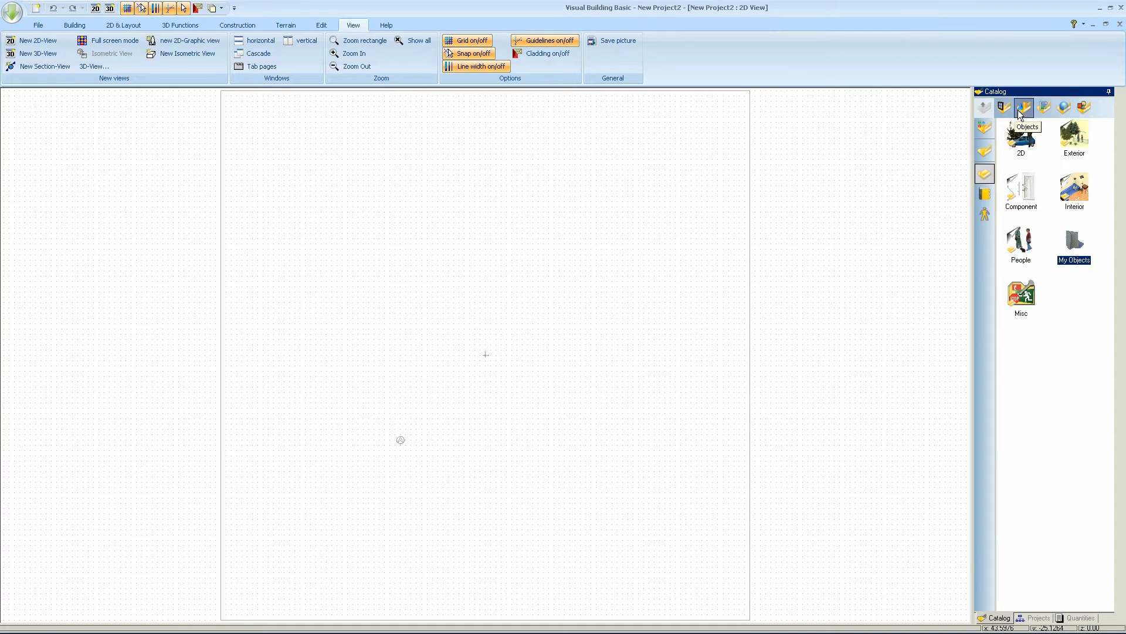
mouse_move(1077, 243)
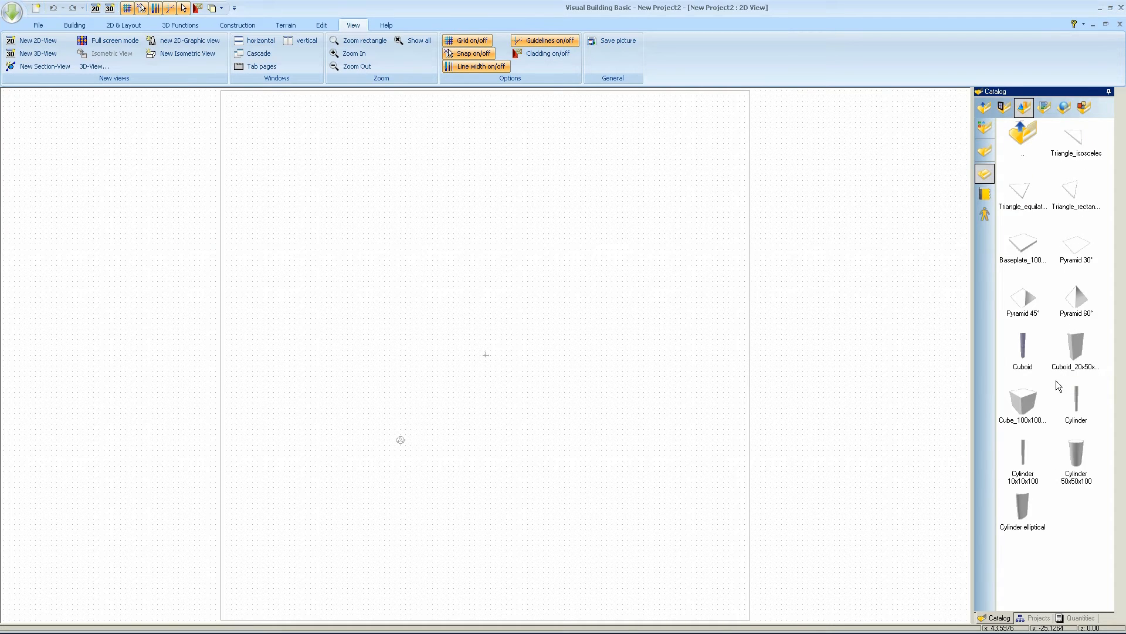
mouse_move(1021, 404)
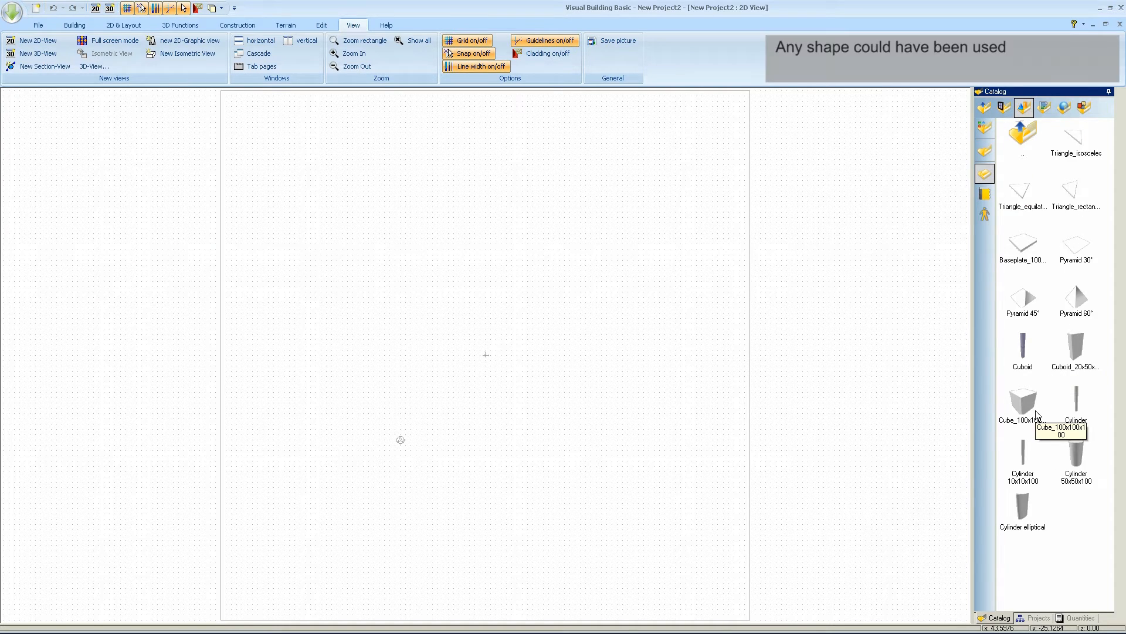
mouse_move(1030, 401)
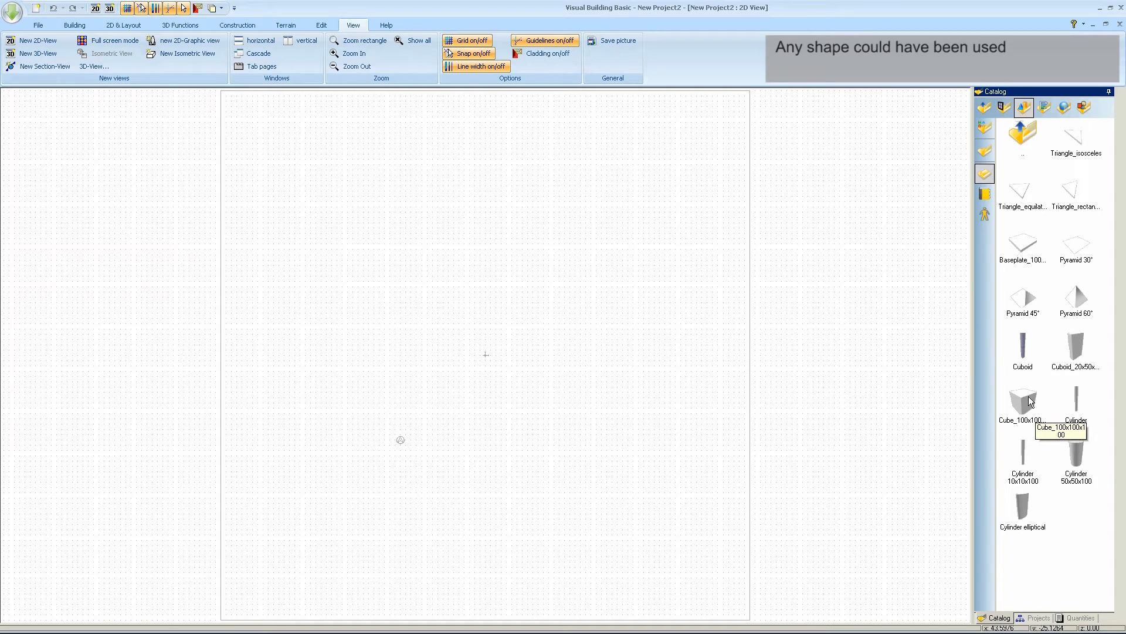
left_click(1022, 399)
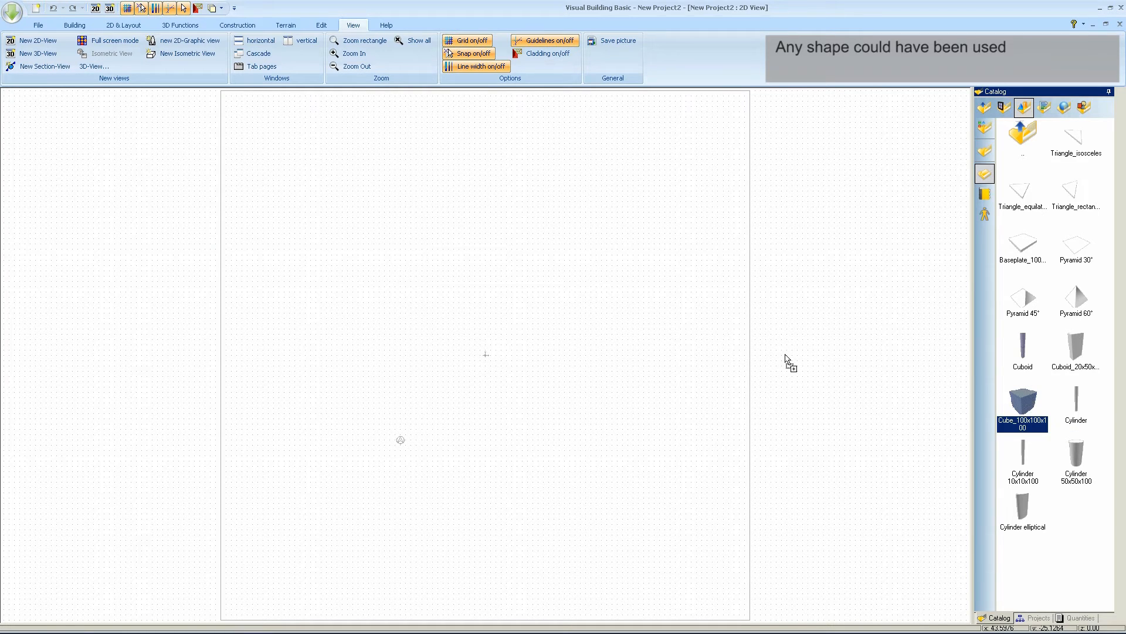
left_click(1022, 402)
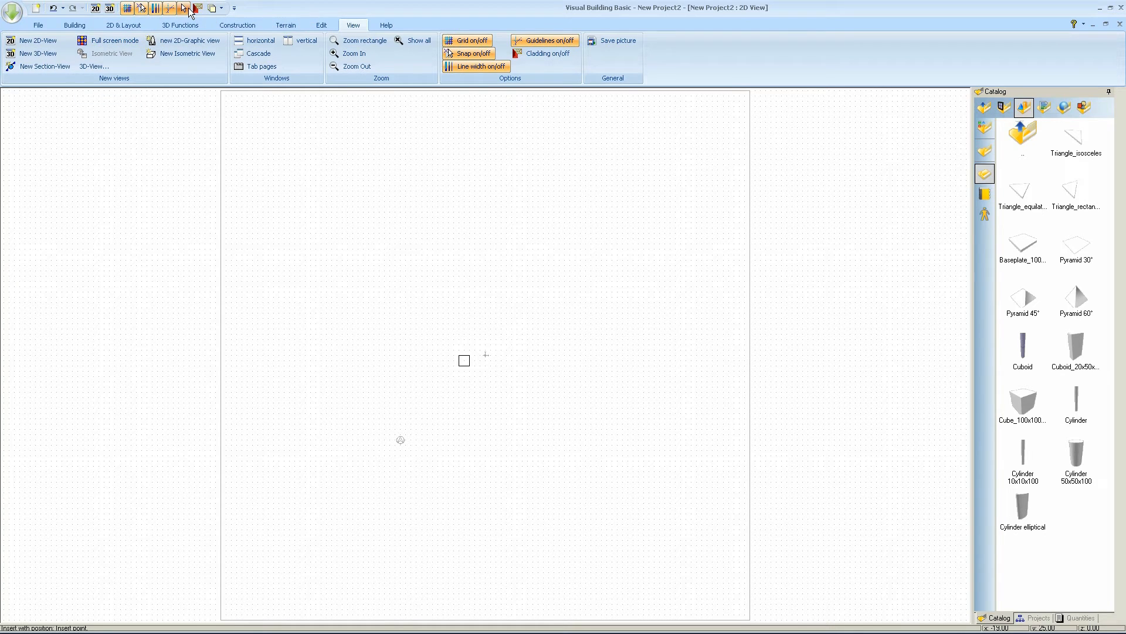
Hide Origin and North arrow under Help elements, then show the Projects tree
left_click(185, 8)
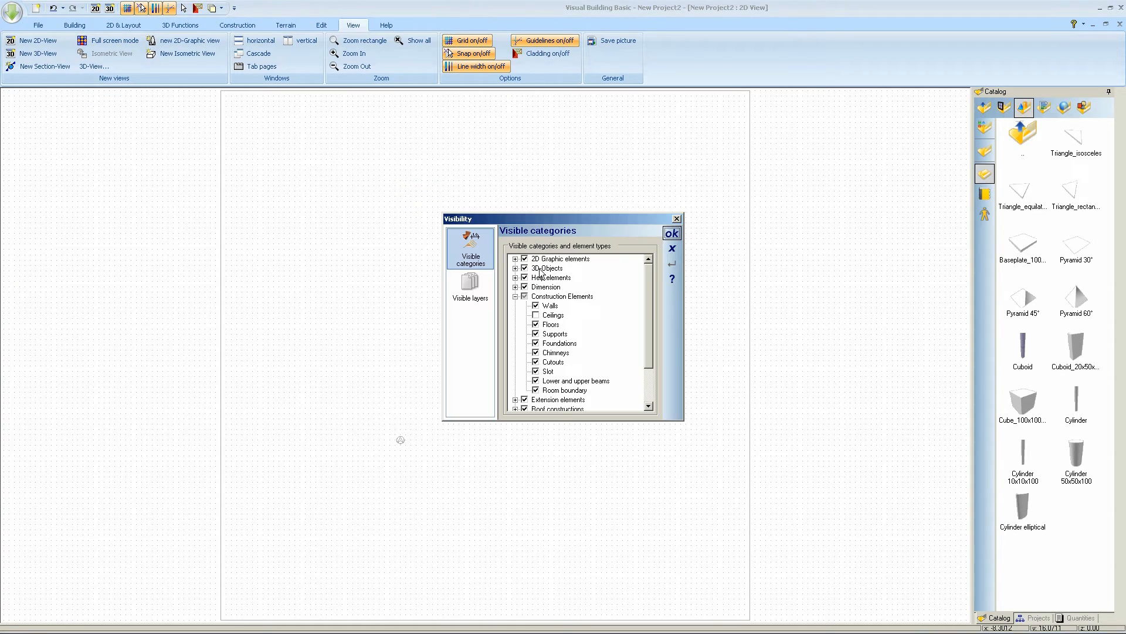
mouse_move(581, 331)
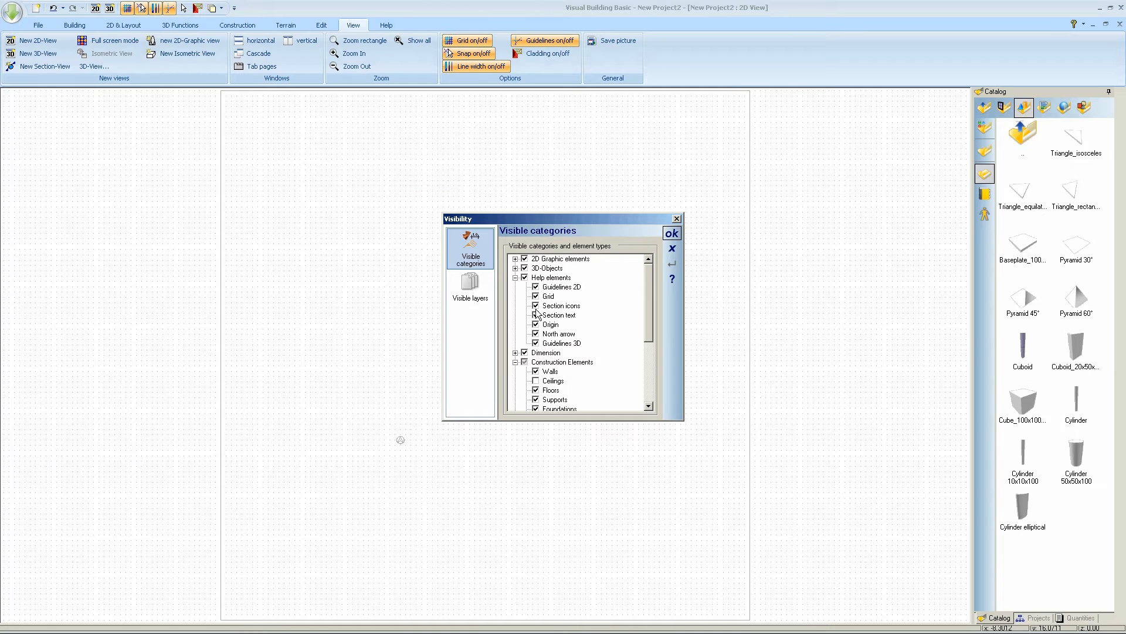
left_click(536, 324)
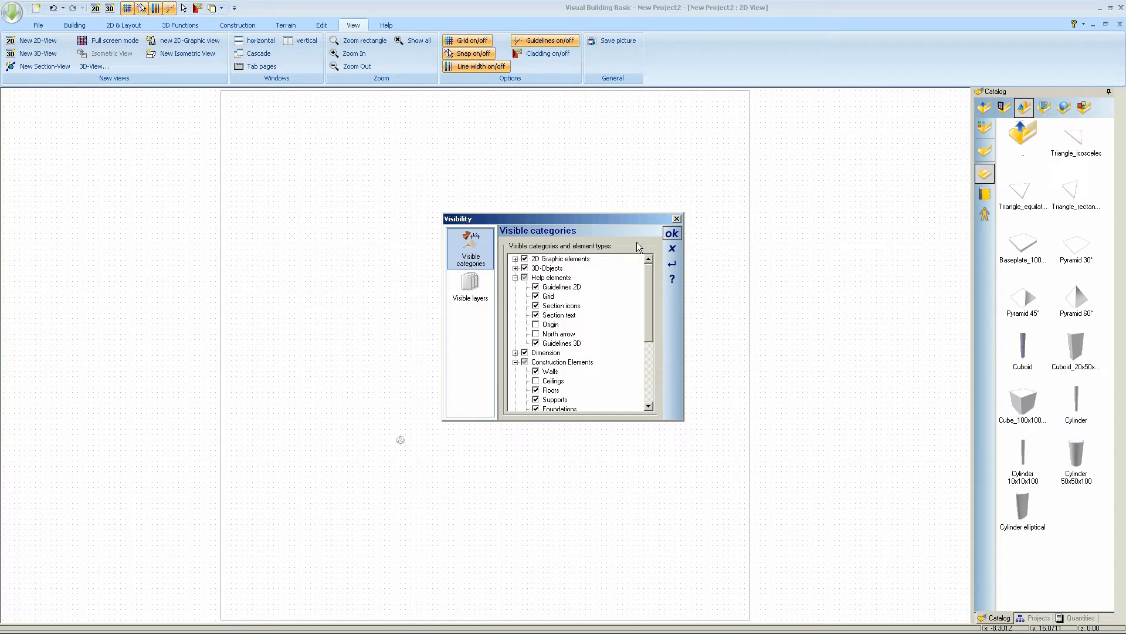
left_click(671, 232)
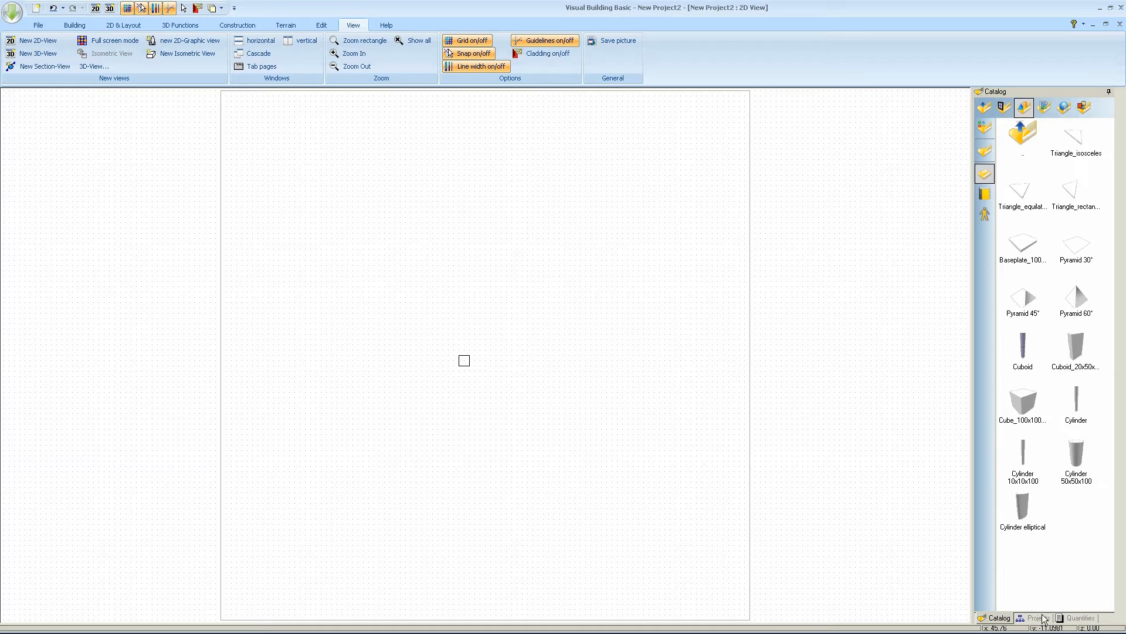
left_click(1038, 617)
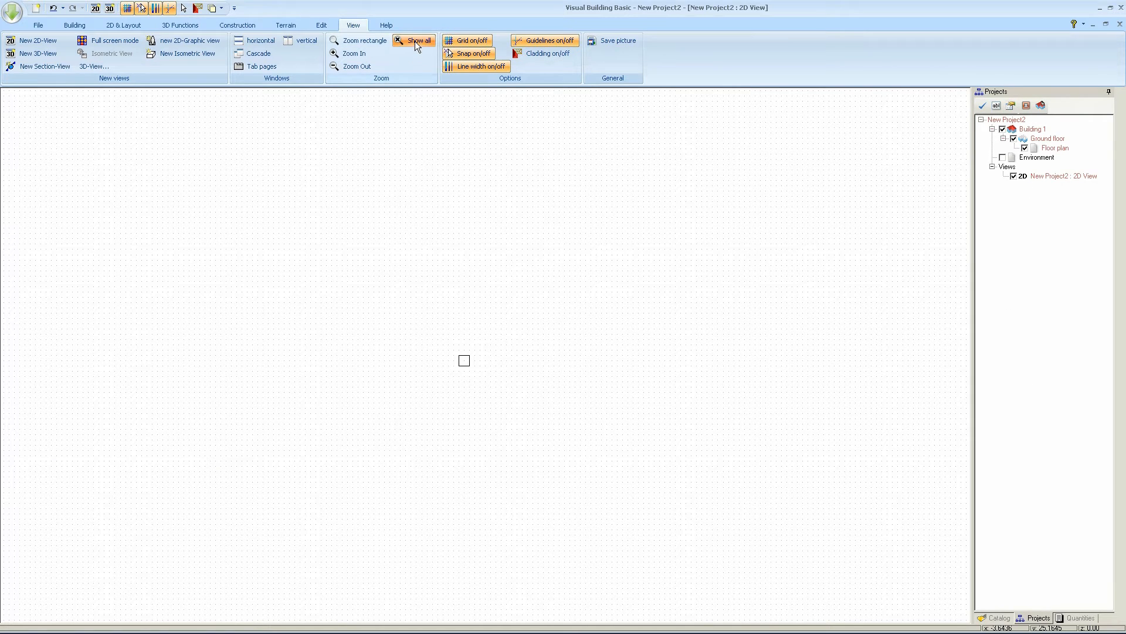
Add a 3D view without the Environment block and tile it vertically beside the 2D plan
left_click(419, 40)
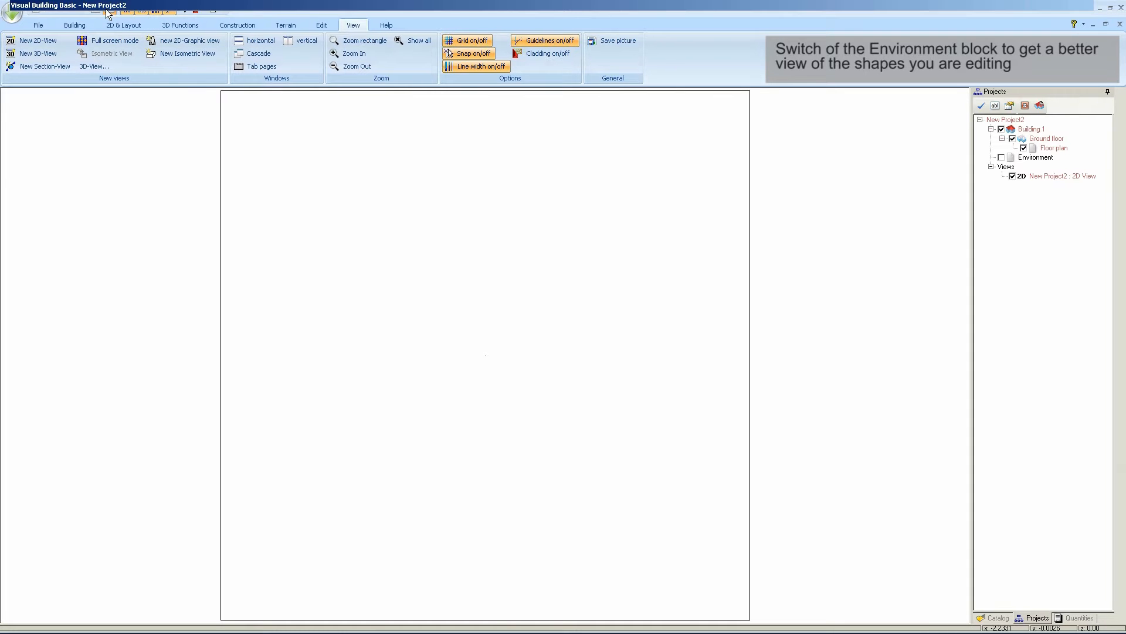
left_click(39, 53)
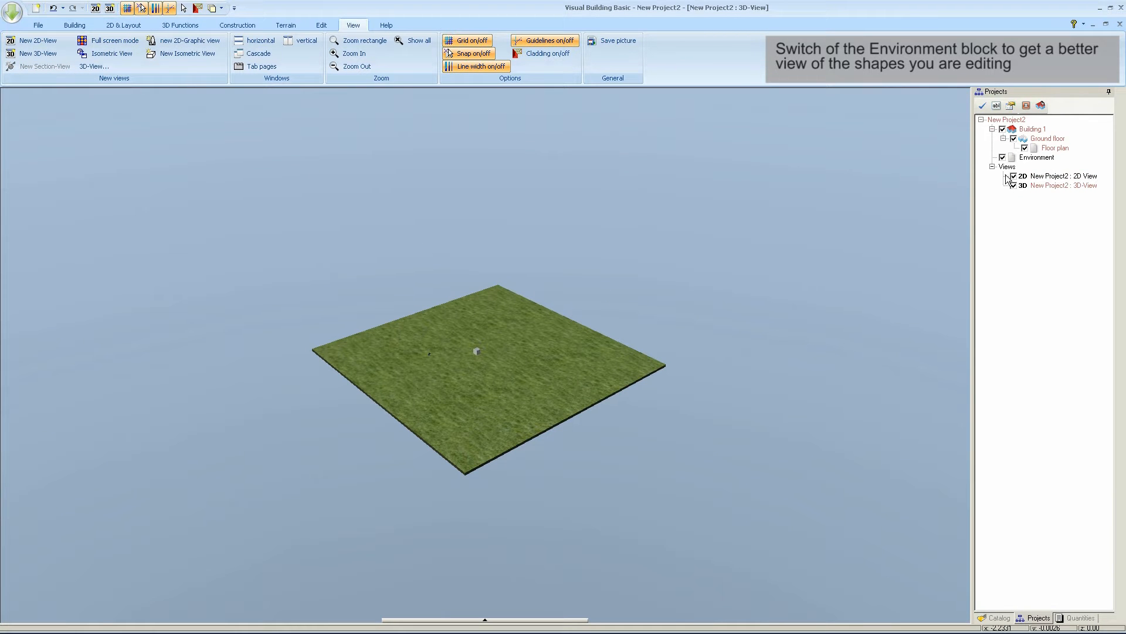
left_click(1003, 157)
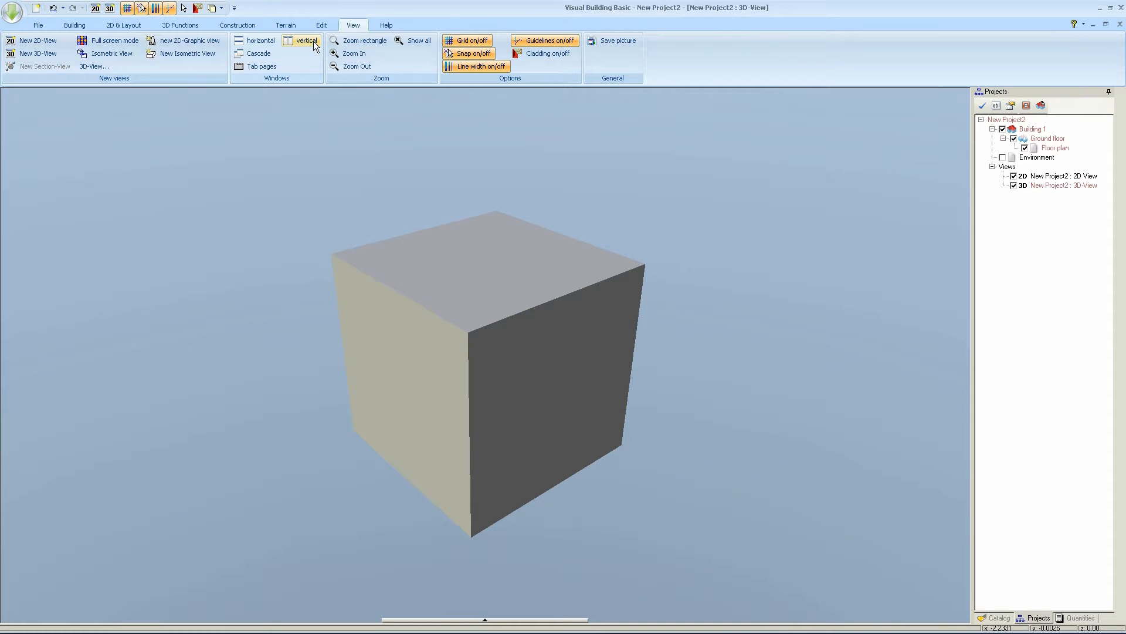
left_click(306, 40)
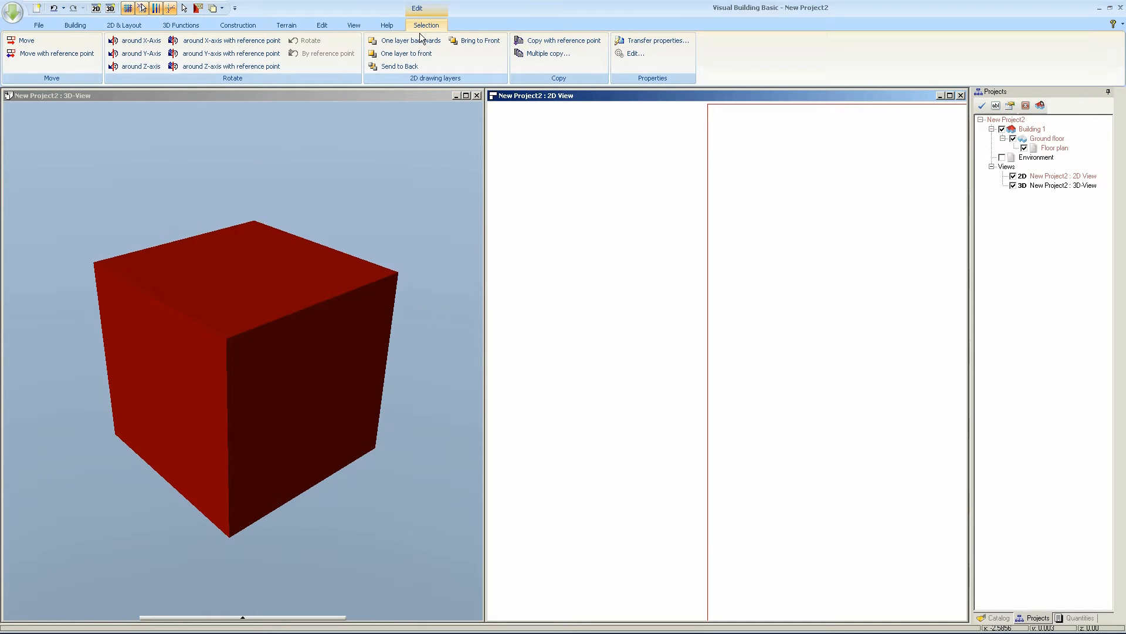
Zoom the 2D plan view in on the cube
left_click(353, 25)
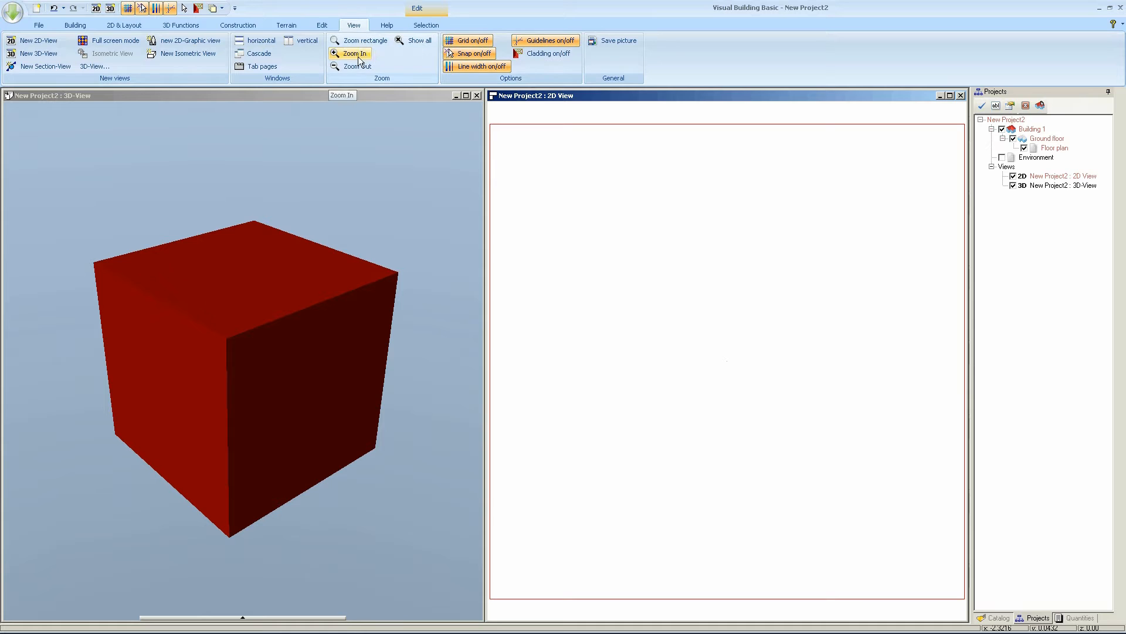
left_click(353, 53)
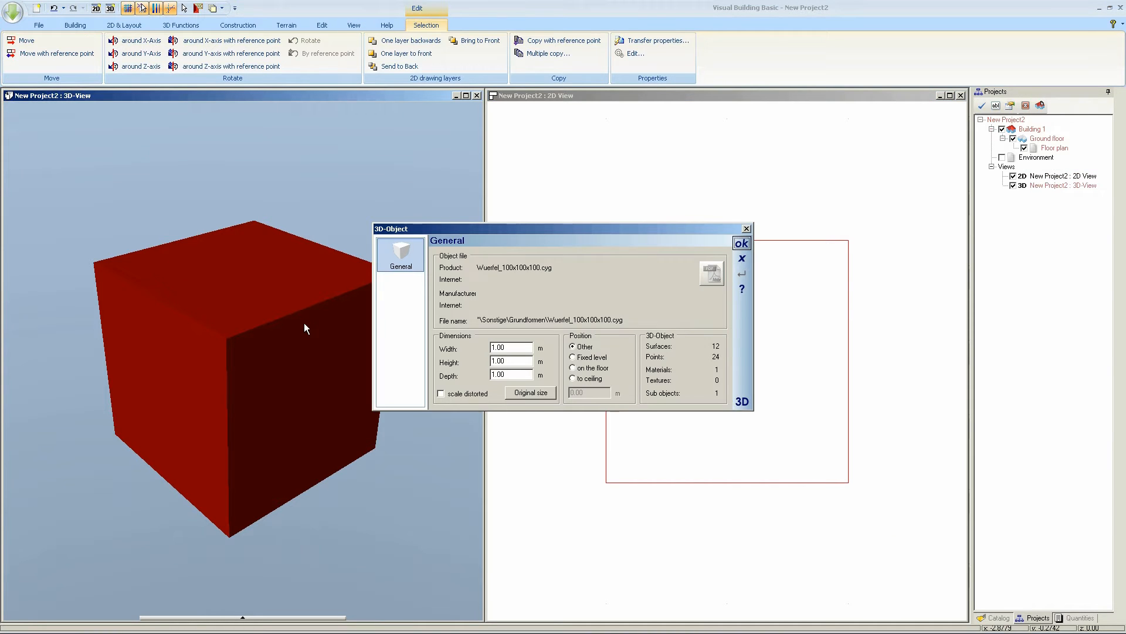
With scale distorted ticked, set the cube's depth to 0.01 m and deselect it
triple_click(510, 360)
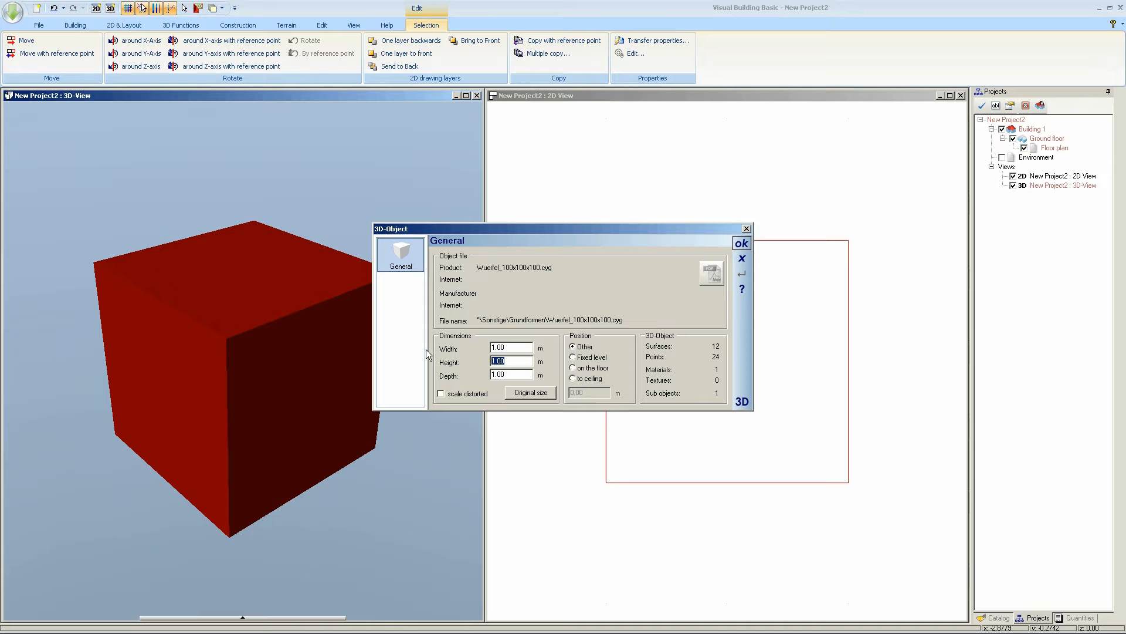
mouse_move(470, 359)
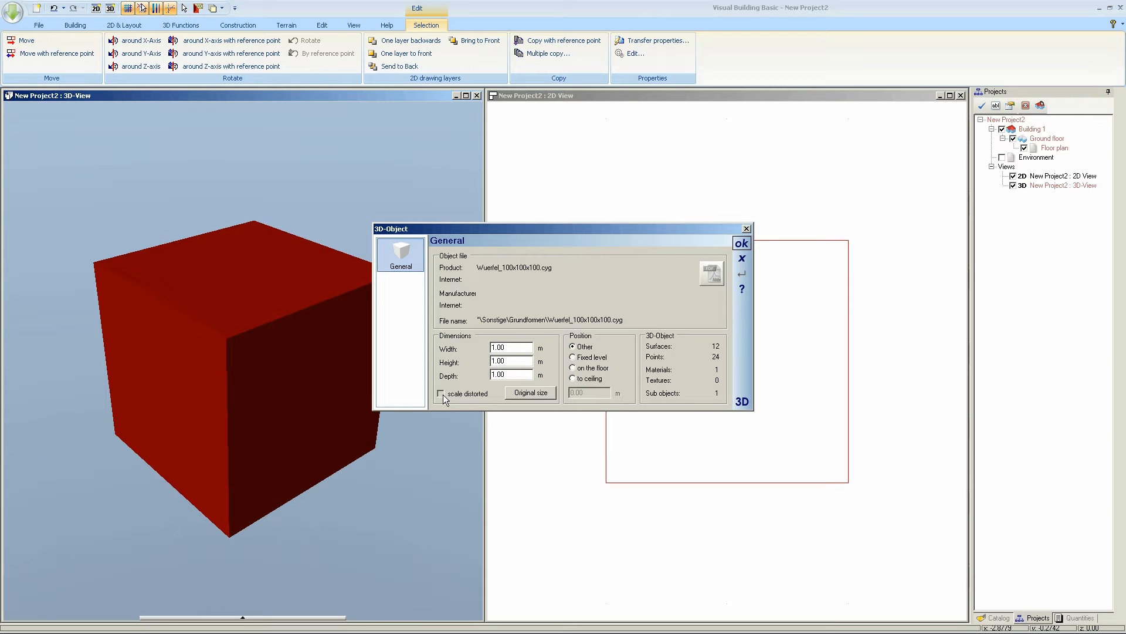
left_click(441, 393)
type("0.01")
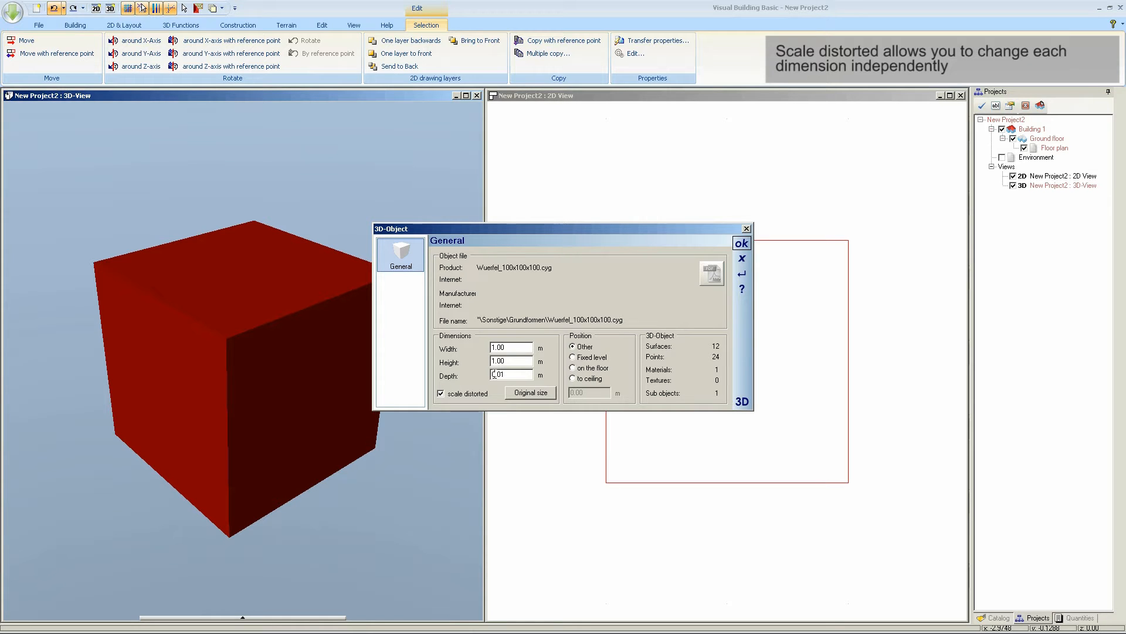
left_click(740, 243)
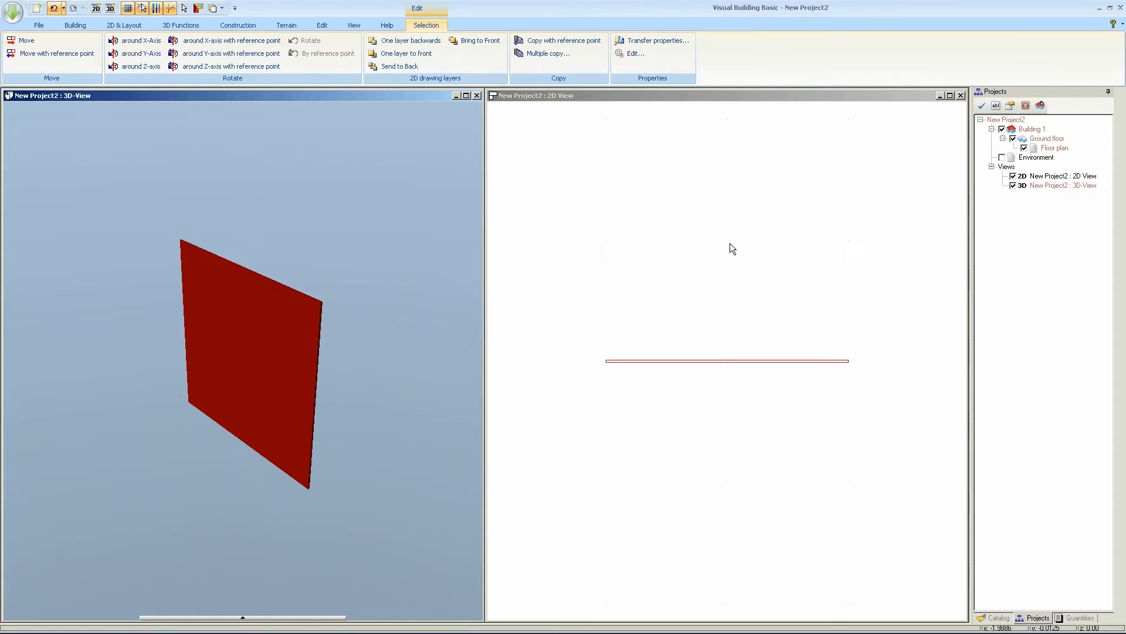
left_click(38, 24)
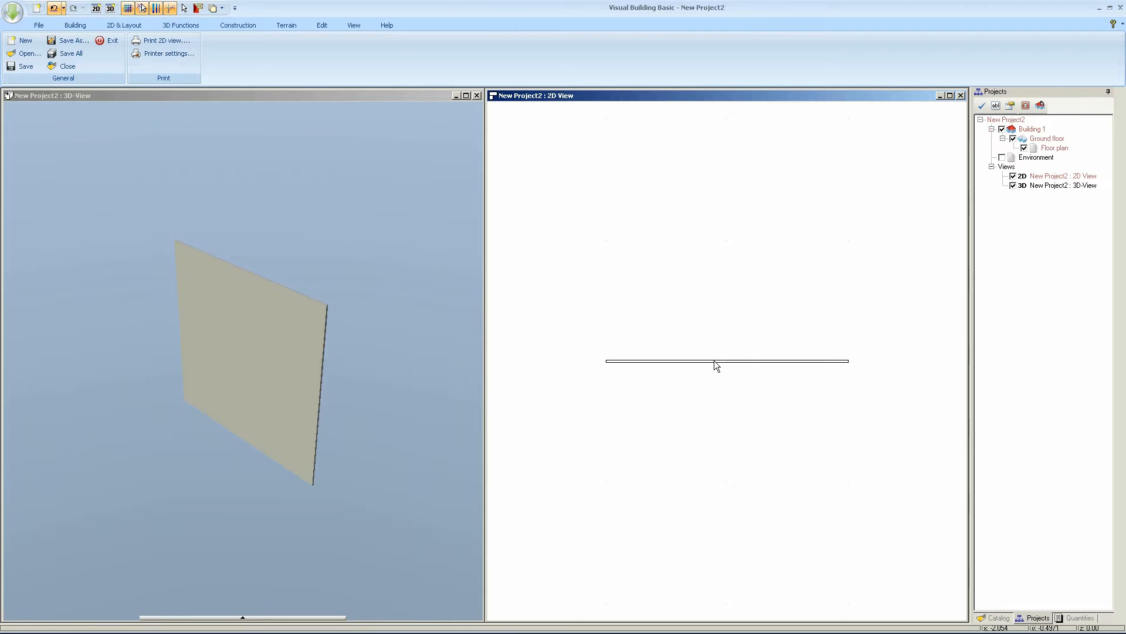
Multiple copy the panel: Number 1, Distance 1.00 m, Direction top (90°), then select the copy
right_click(725, 362)
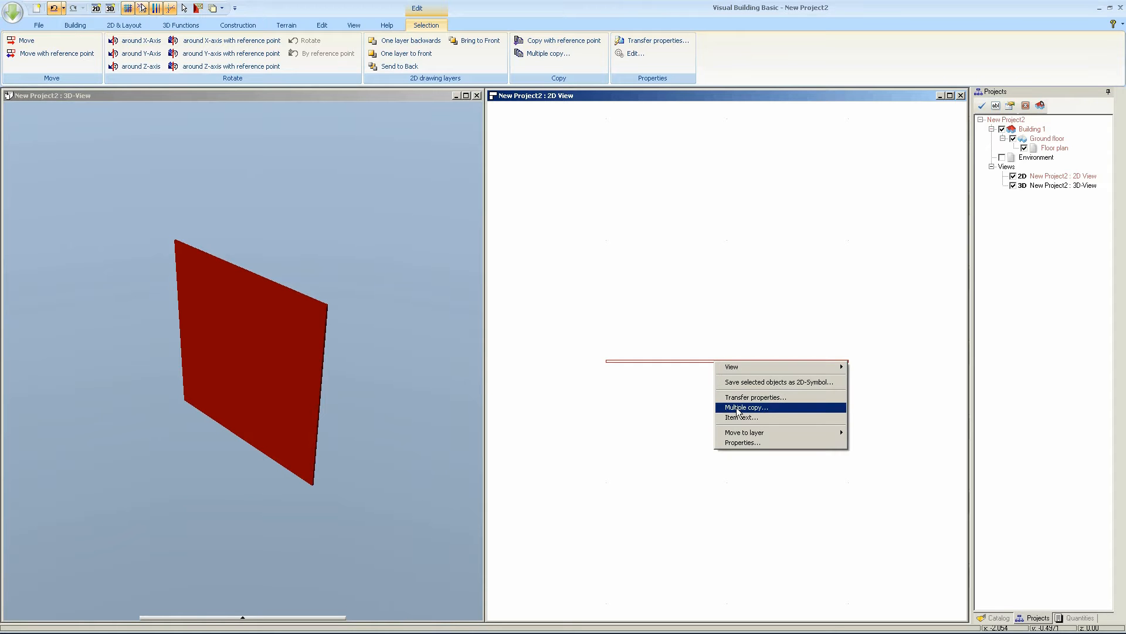
left_click(746, 407)
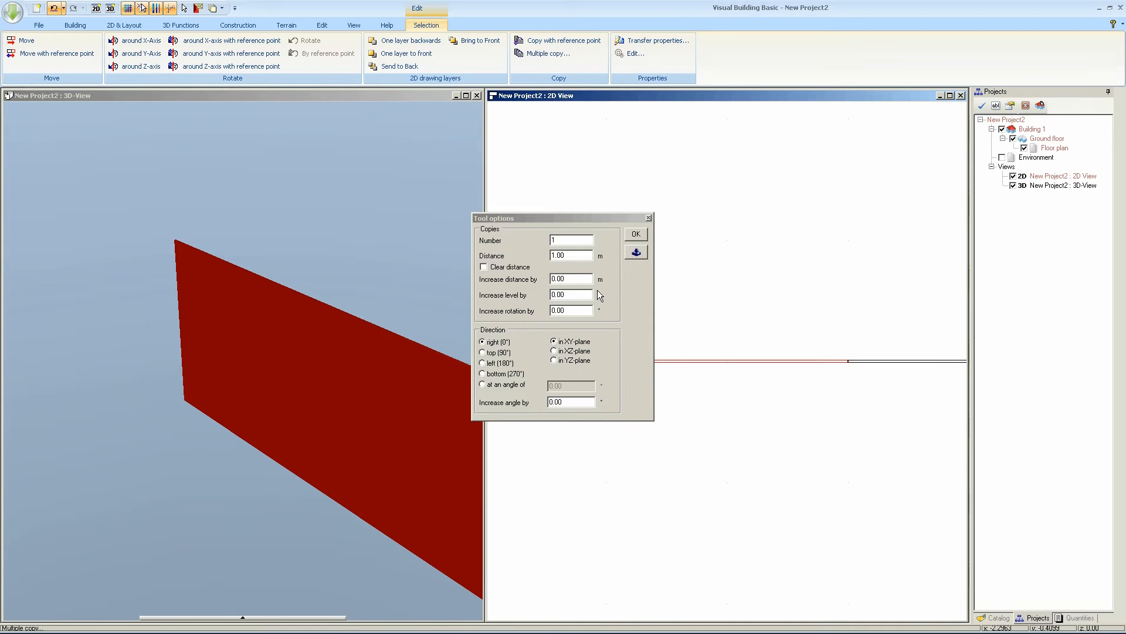
mouse_move(537, 342)
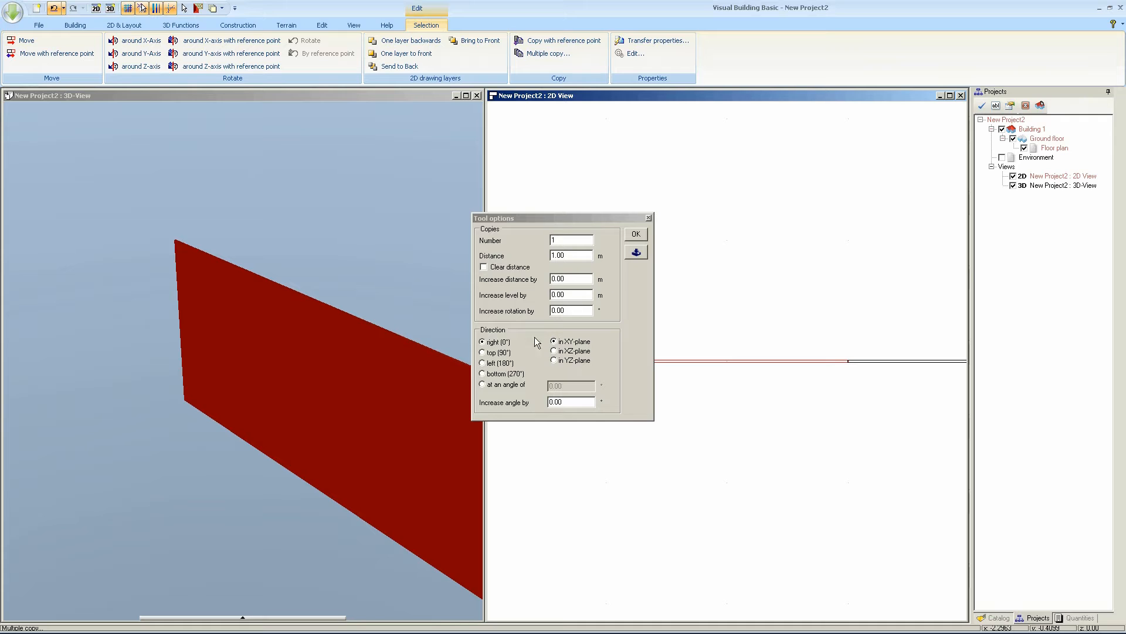
mouse_move(517, 351)
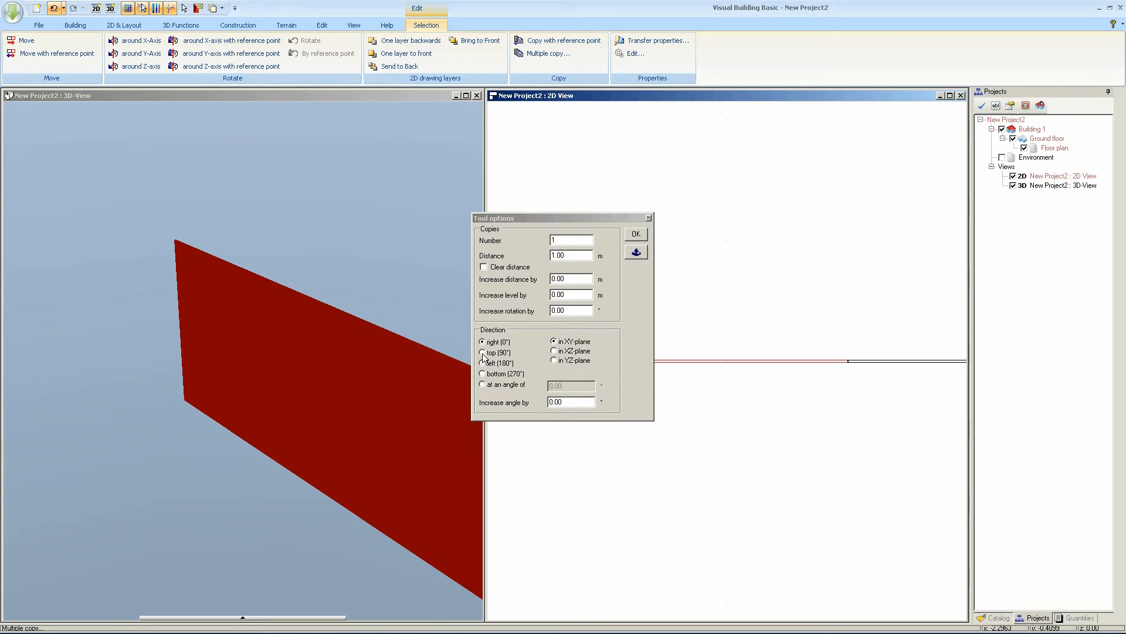
left_click(483, 353)
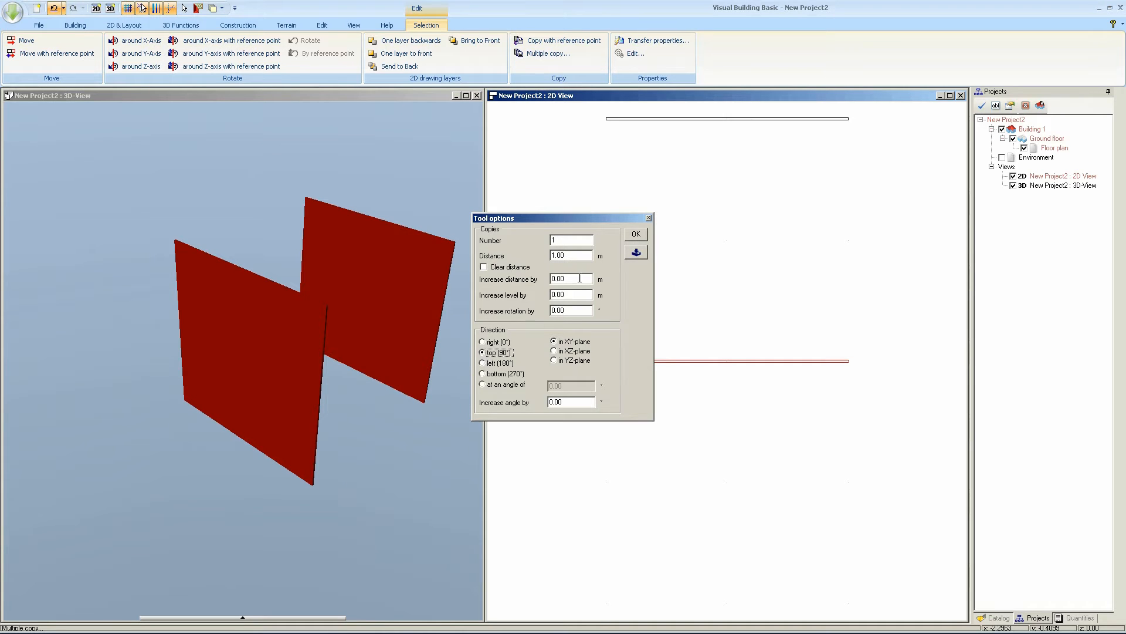
left_click(635, 235)
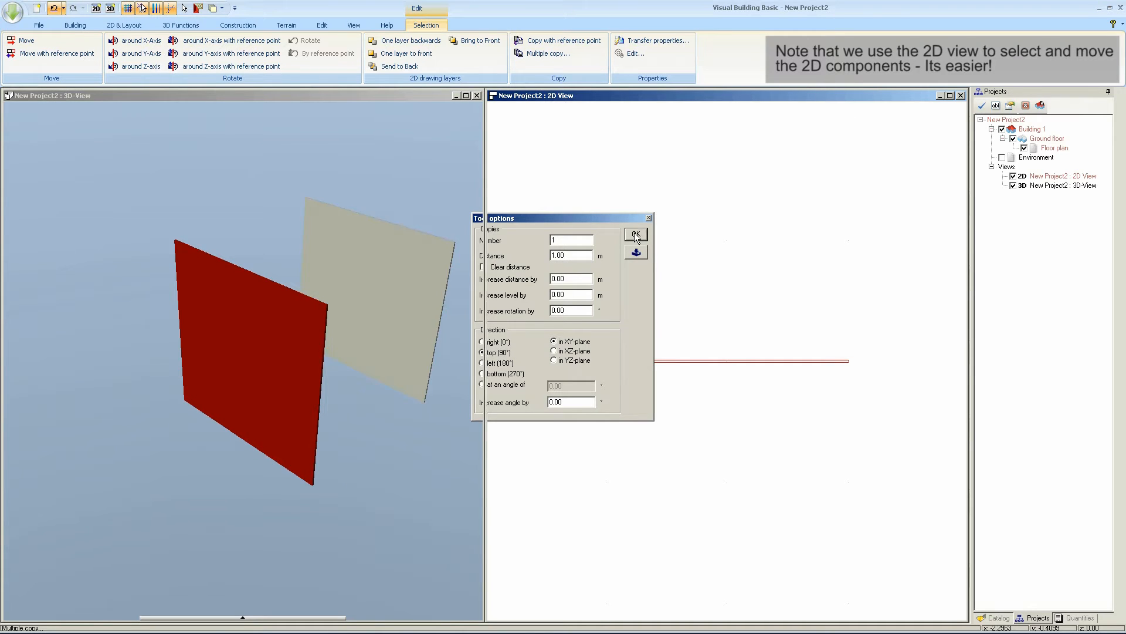
left_click(635, 234)
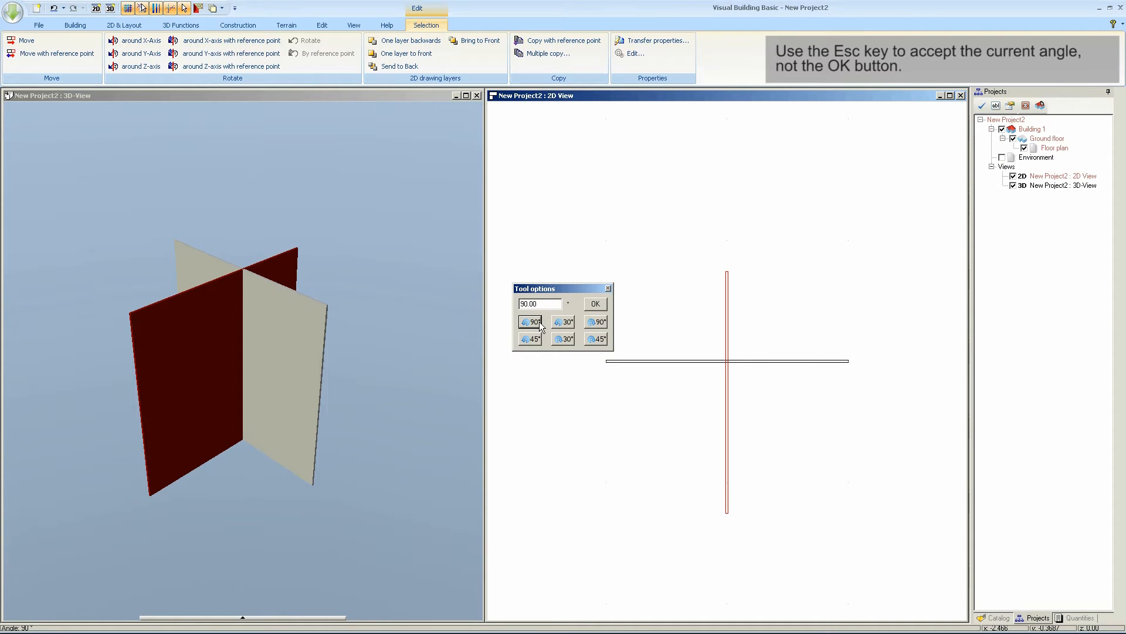
Rotate the copied panel 90° around the Z-axis
left_click(594, 303)
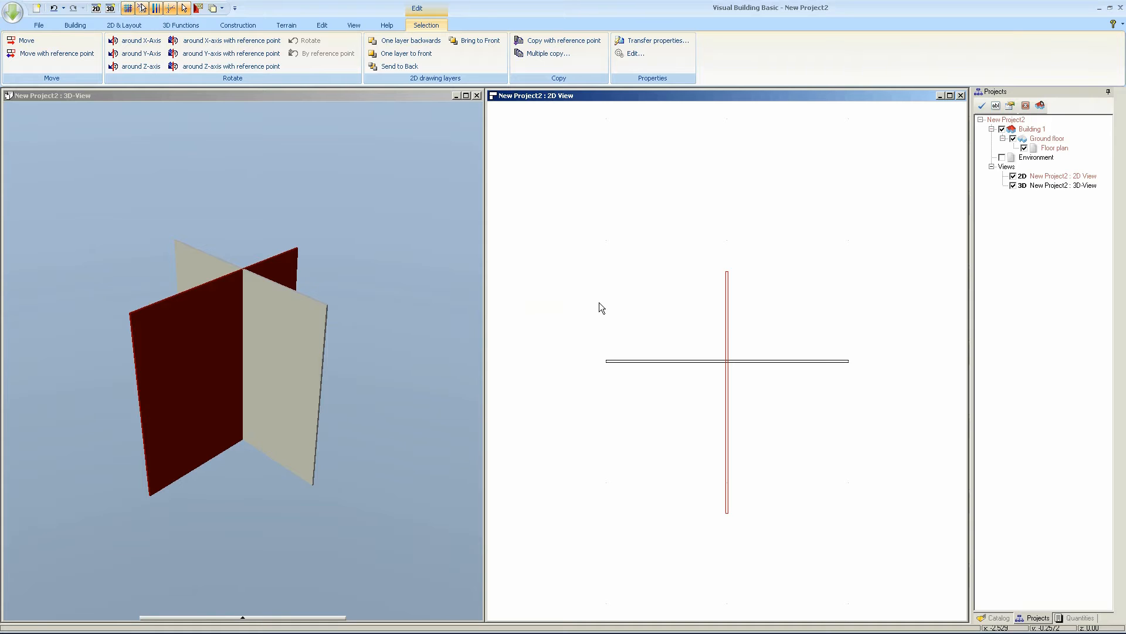
mouse_move(730, 325)
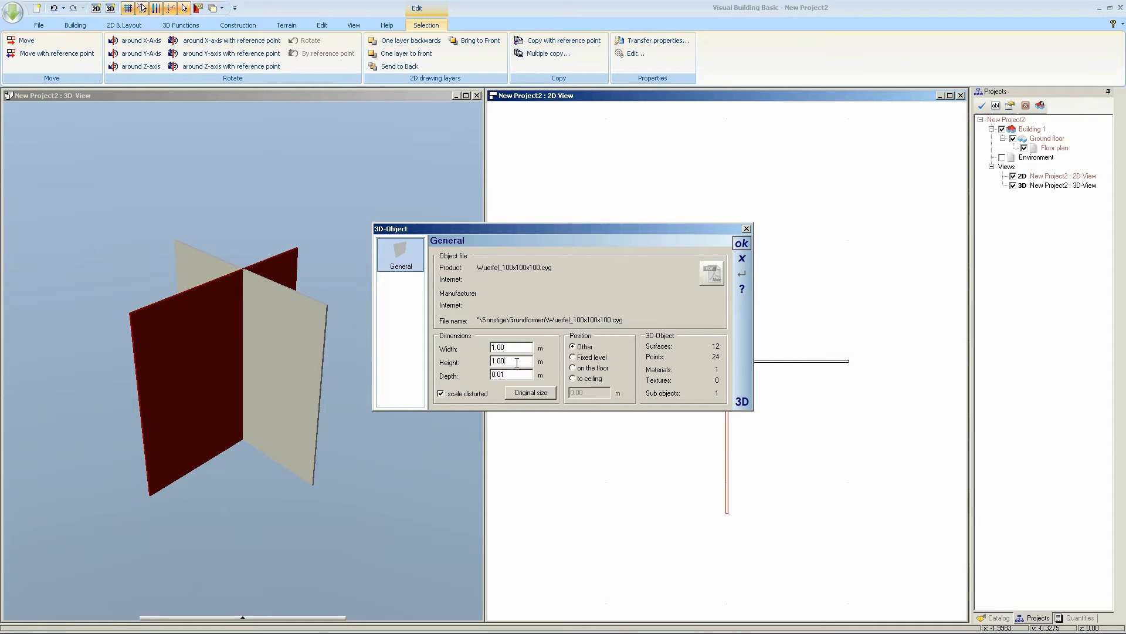
Reduce the crossing panel's Width to about a third in its properties
triple_click(511, 348)
type("0")
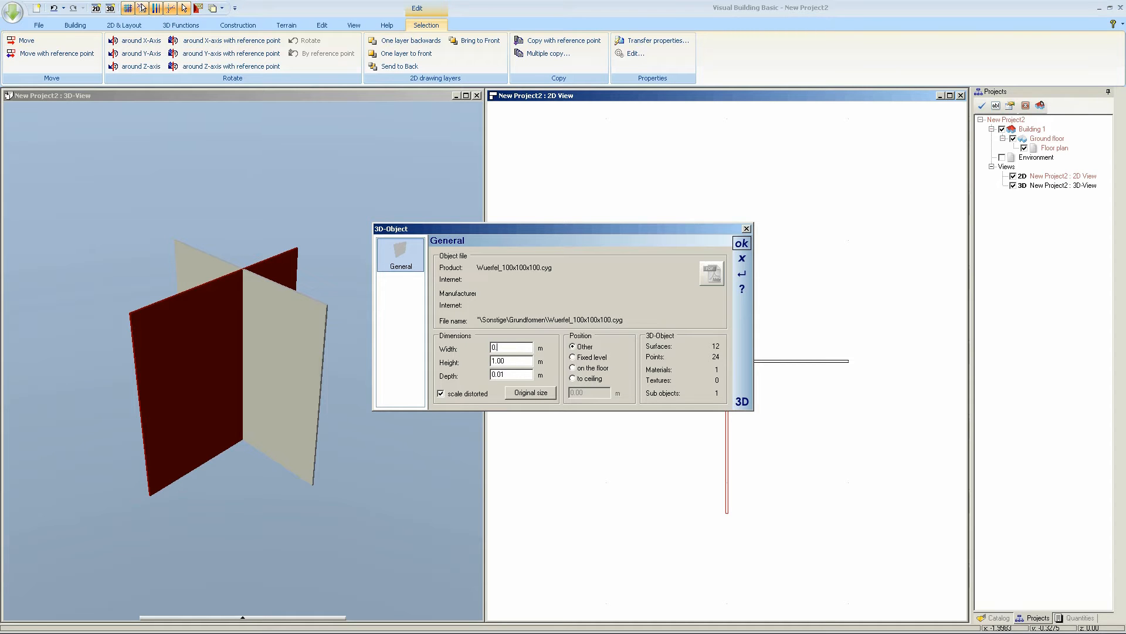
left_click(741, 243)
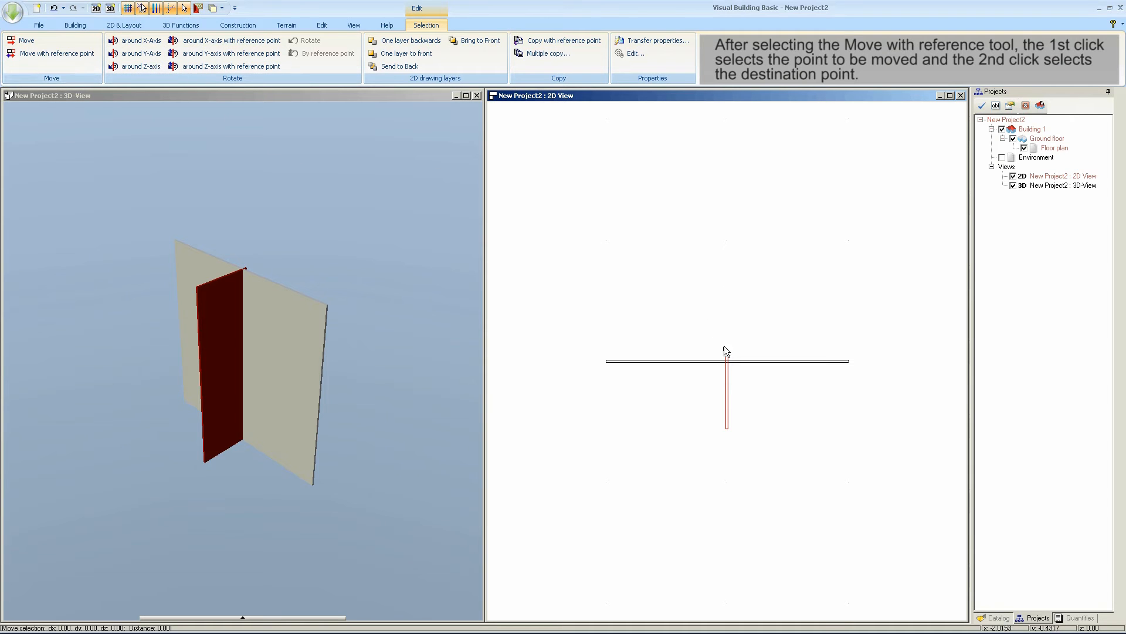
Move the narrow panel's end onto the long panel's left end, forming an L corner
left_click(607, 362)
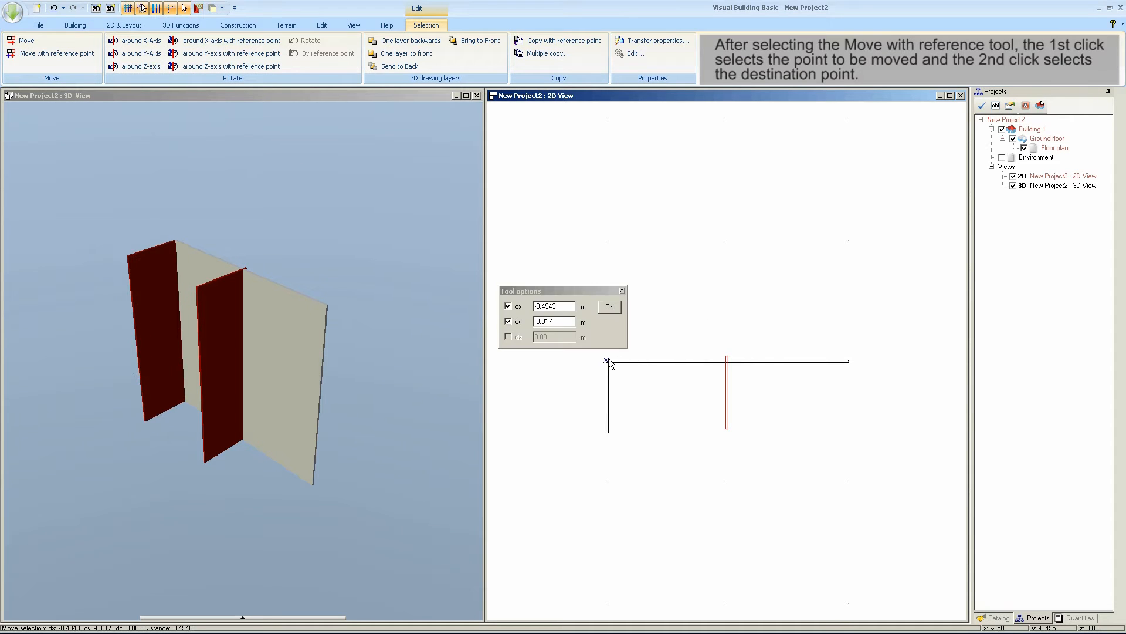
left_click(609, 306)
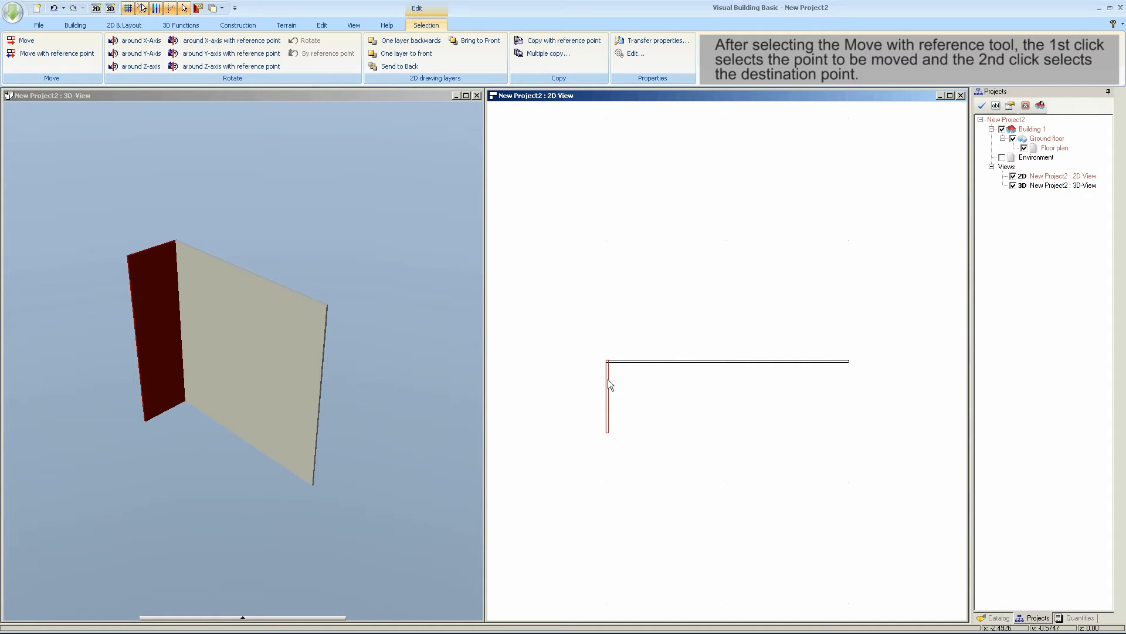
right_click(609, 383)
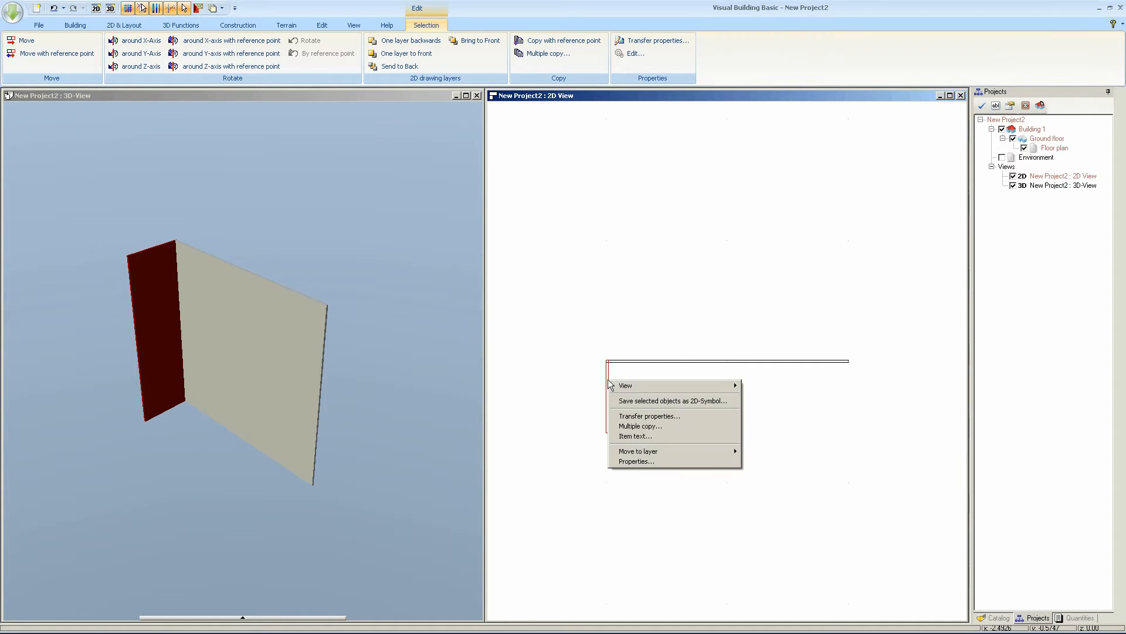
Copy the narrow side panel once and snap it to the long back panel's right end
left_click(640, 425)
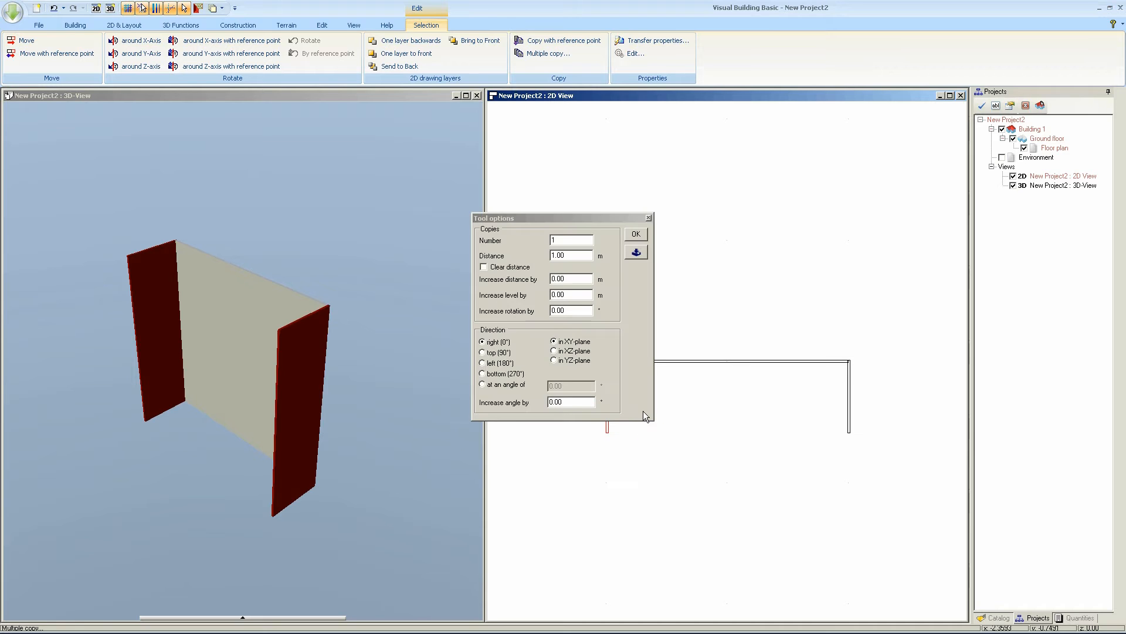
left_click(634, 234)
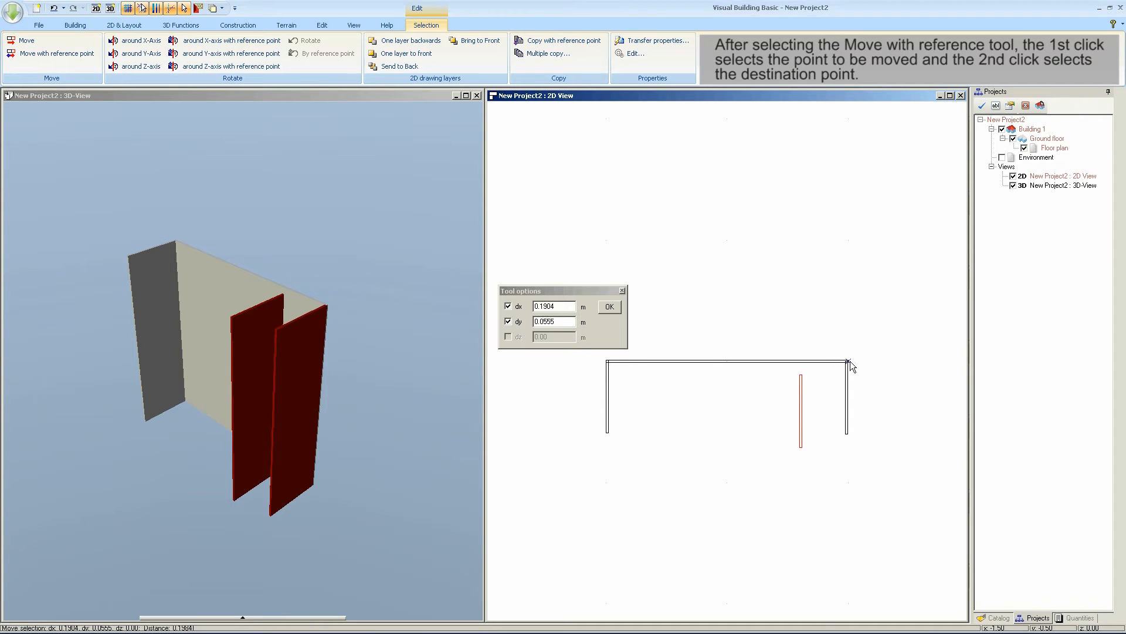
left_click(609, 306)
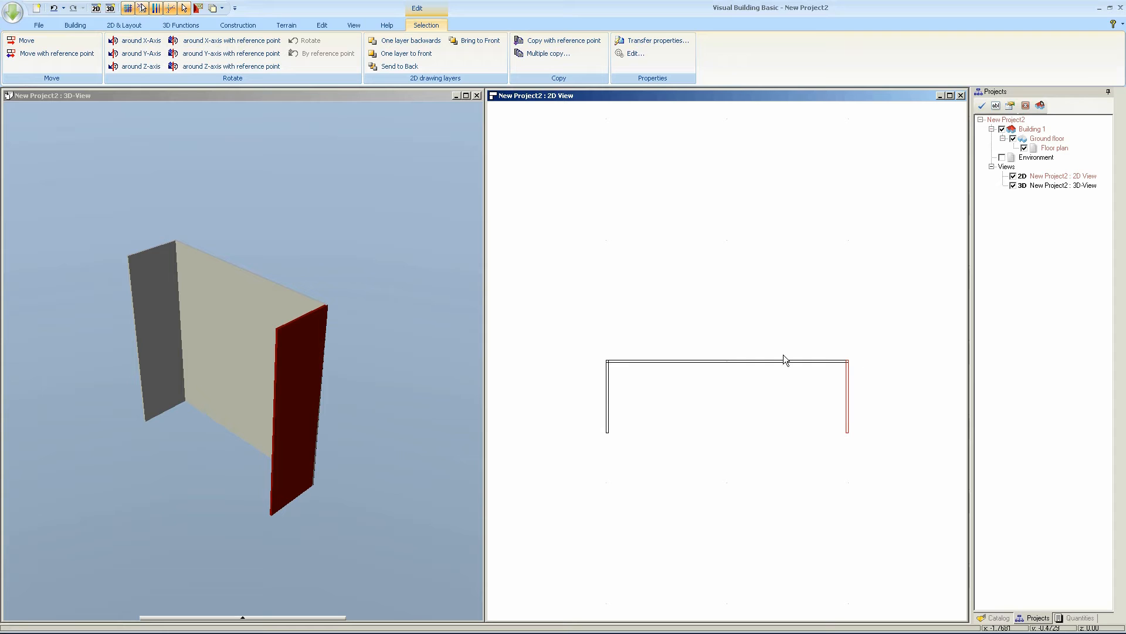
left_click(39, 24)
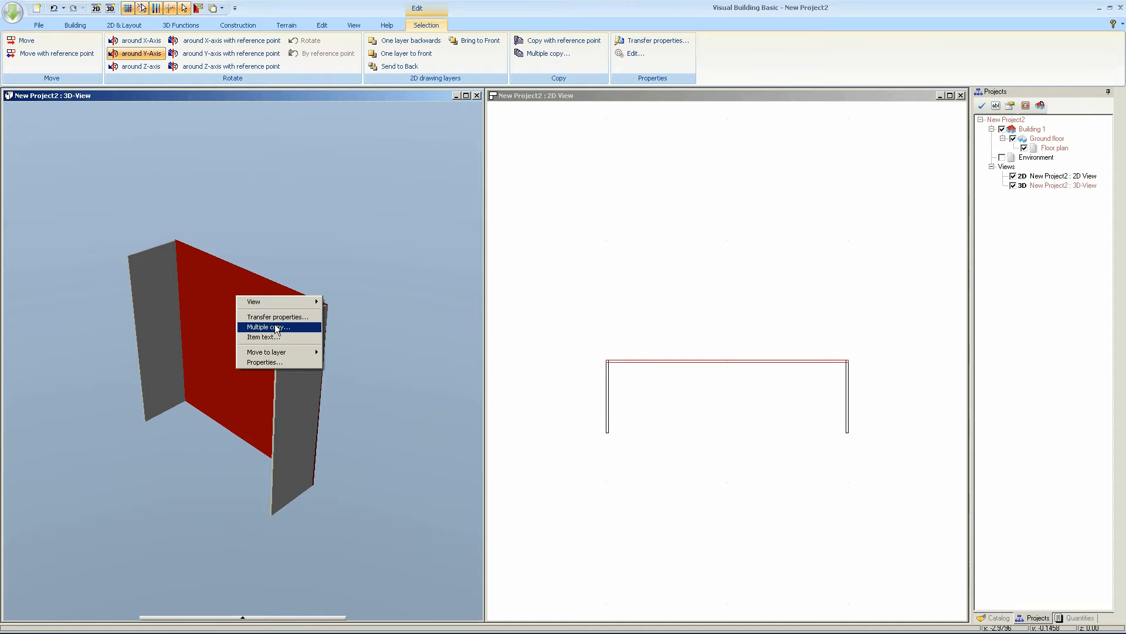
Make one copy of the long back panel to use as a shelf piece
left_click(266, 327)
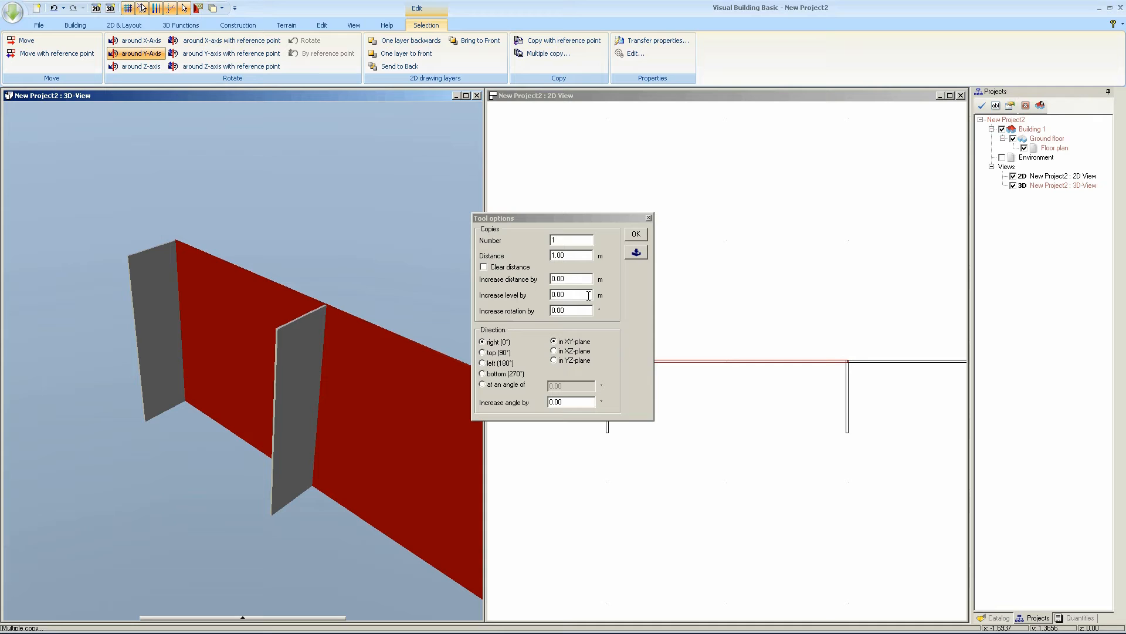
mouse_move(614, 248)
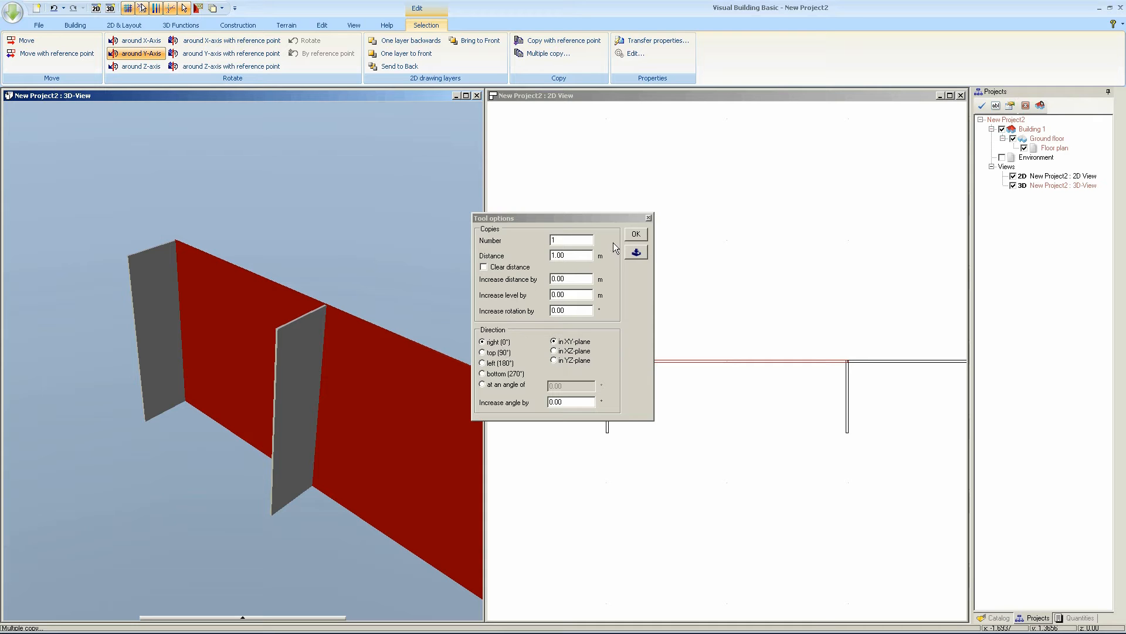
left_click(635, 233)
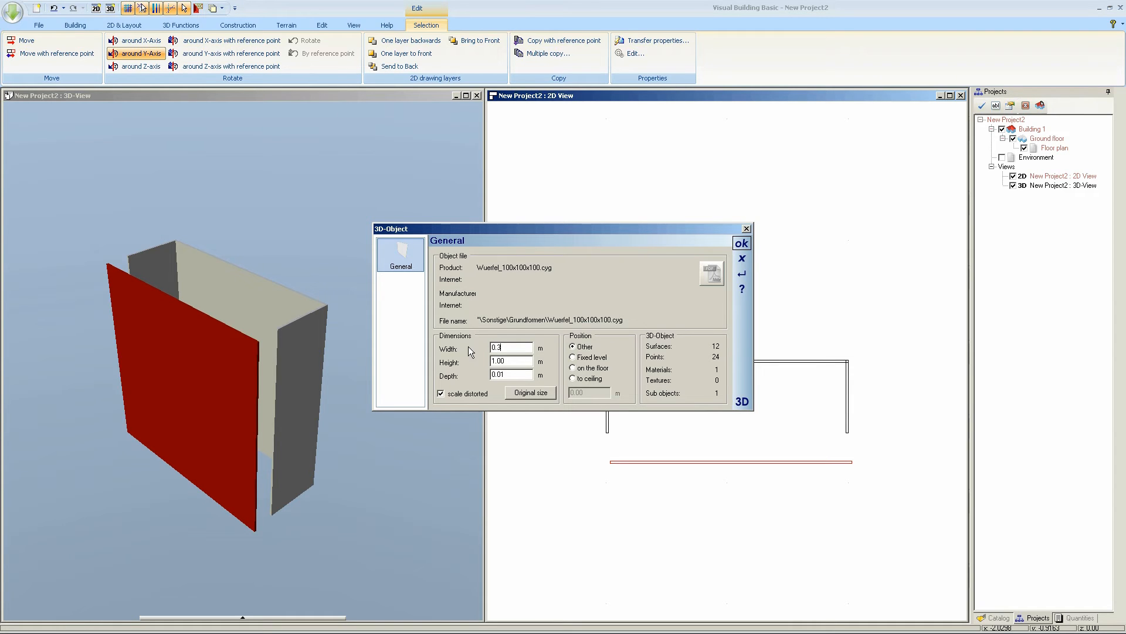
Apply a 0.3 m width to the copied panel in its 3D-Object properties
left_click(740, 243)
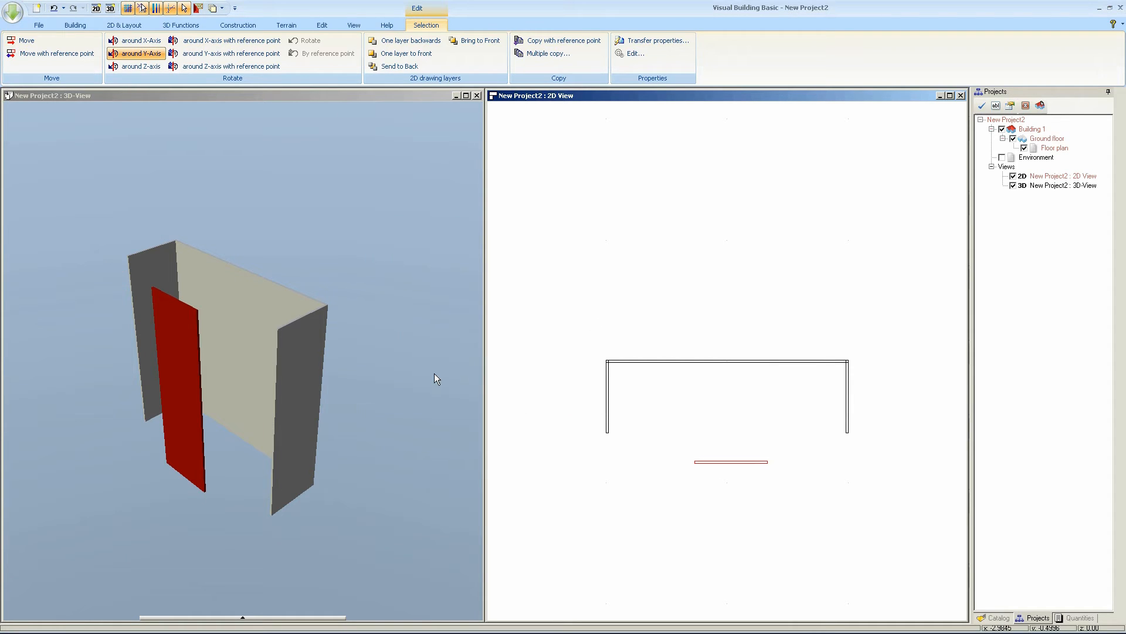
mouse_move(155, 86)
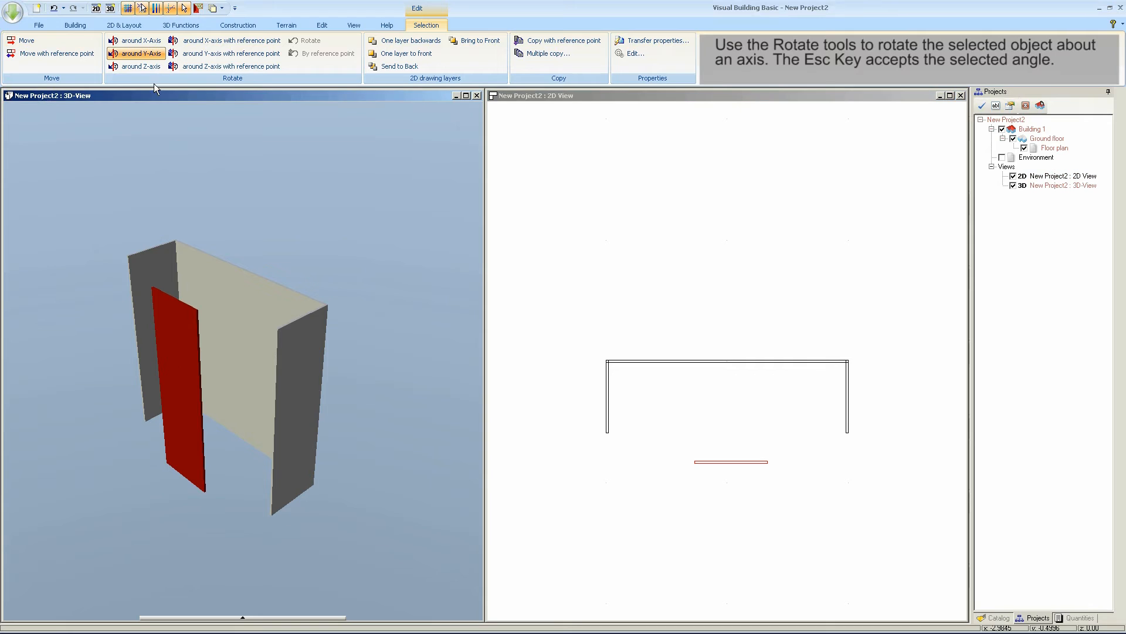
Rotate the narrow panel 90° about the X axis, then 90° about the Z axis so it lies flat
left_click(136, 40)
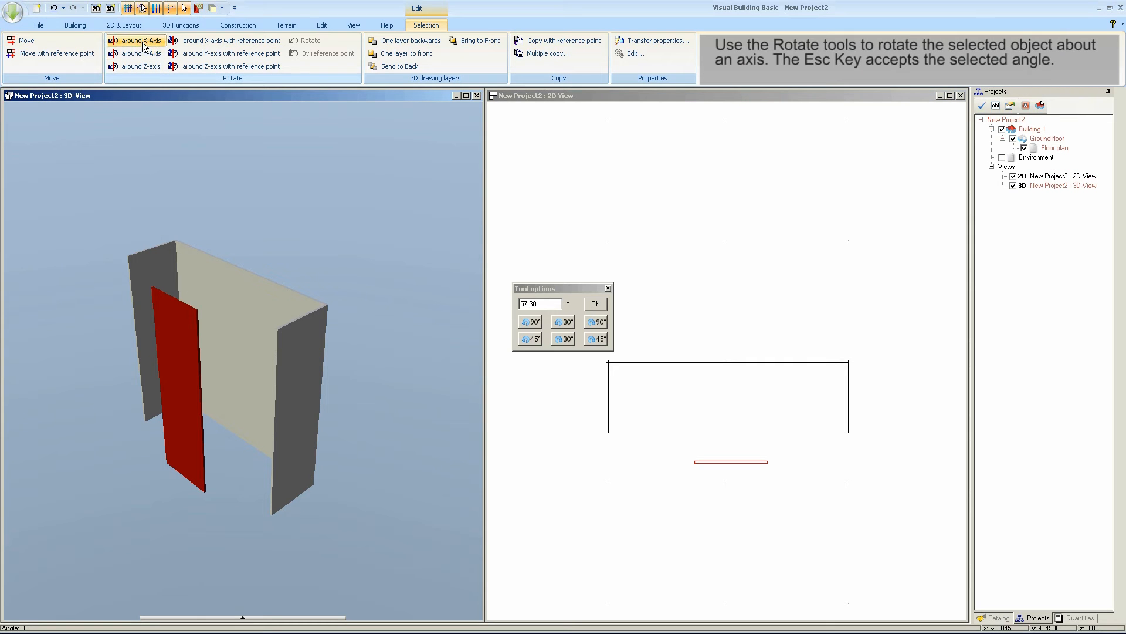
left_click(529, 321)
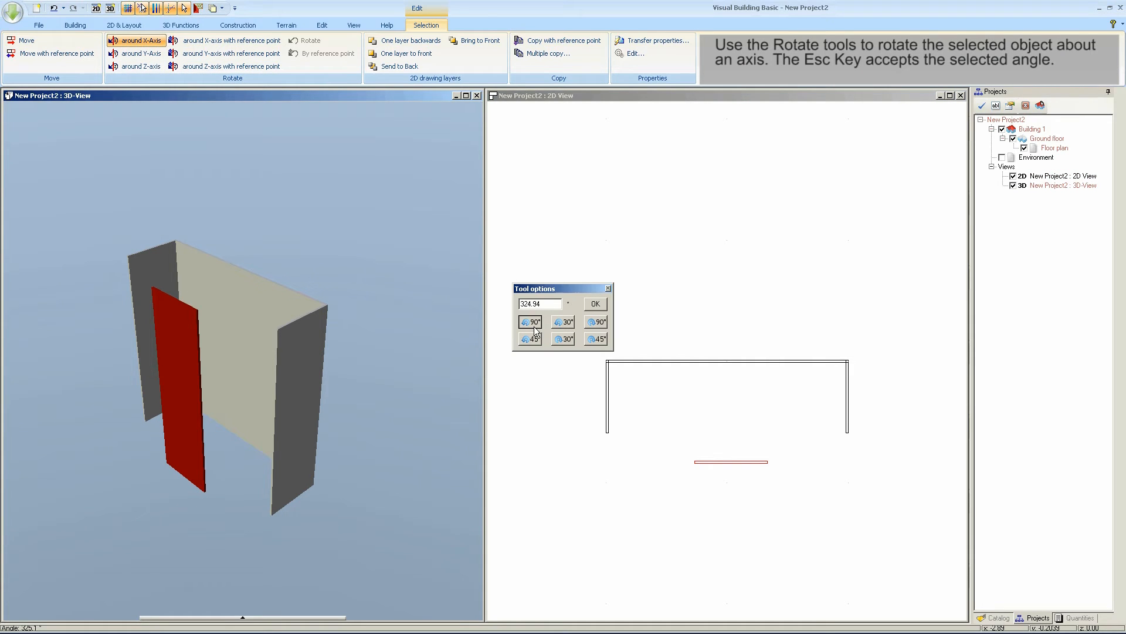
left_click(530, 321)
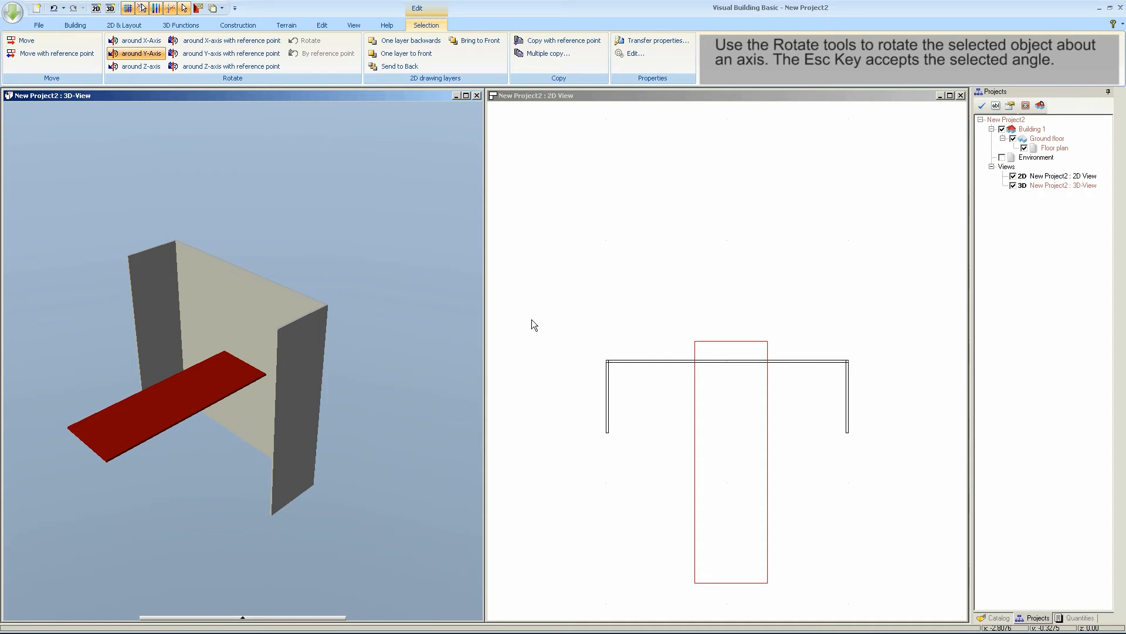
left_click(141, 65)
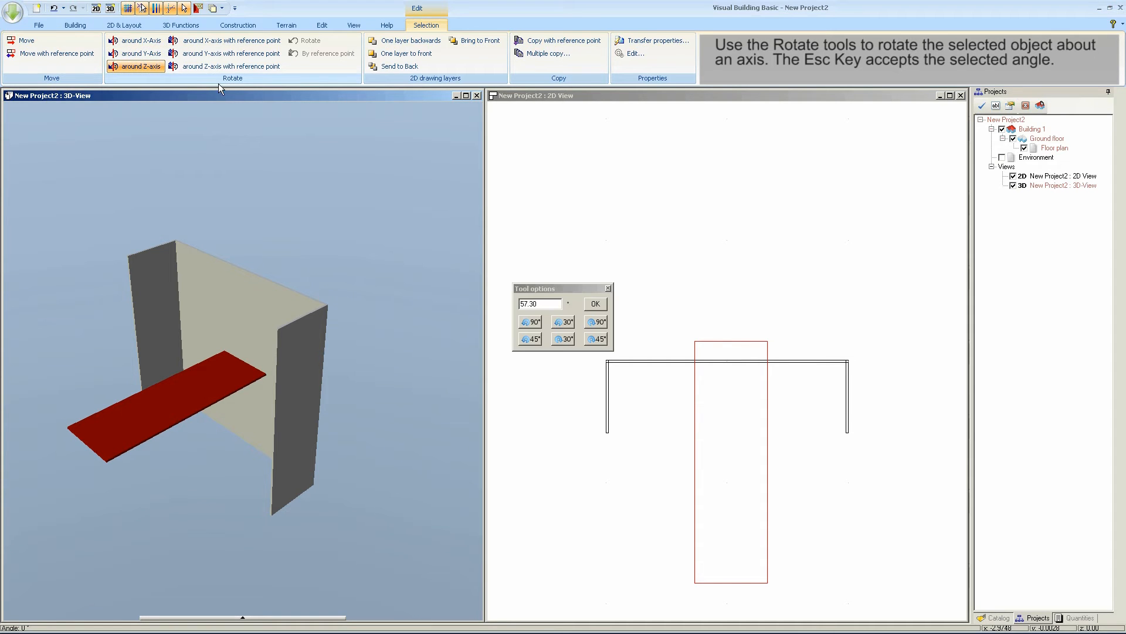
left_click(531, 322)
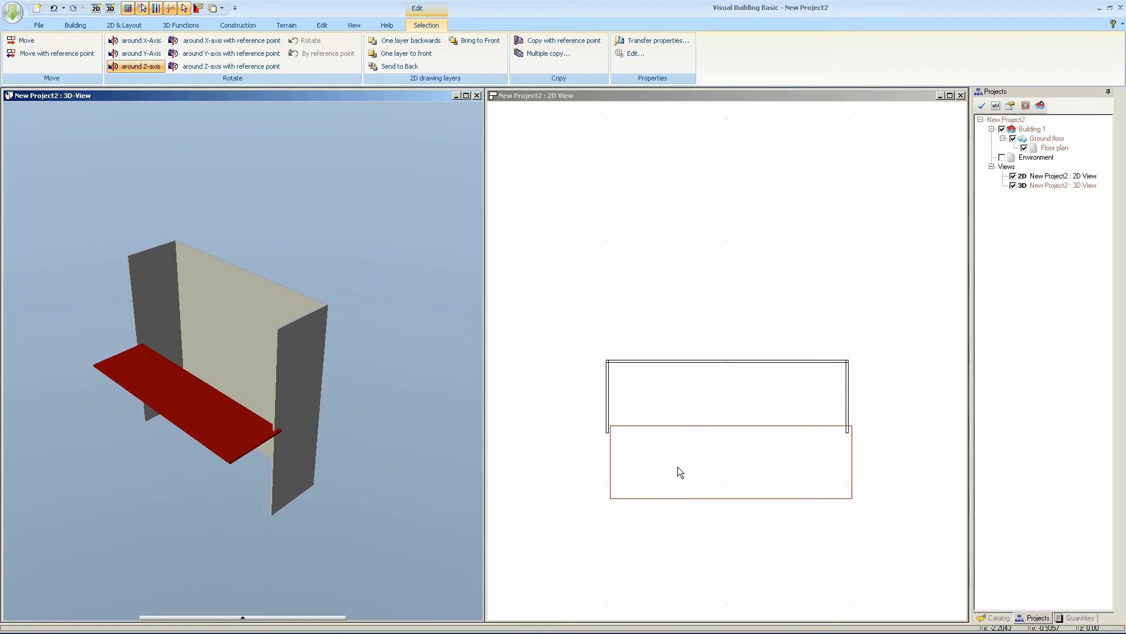
mouse_move(136, 39)
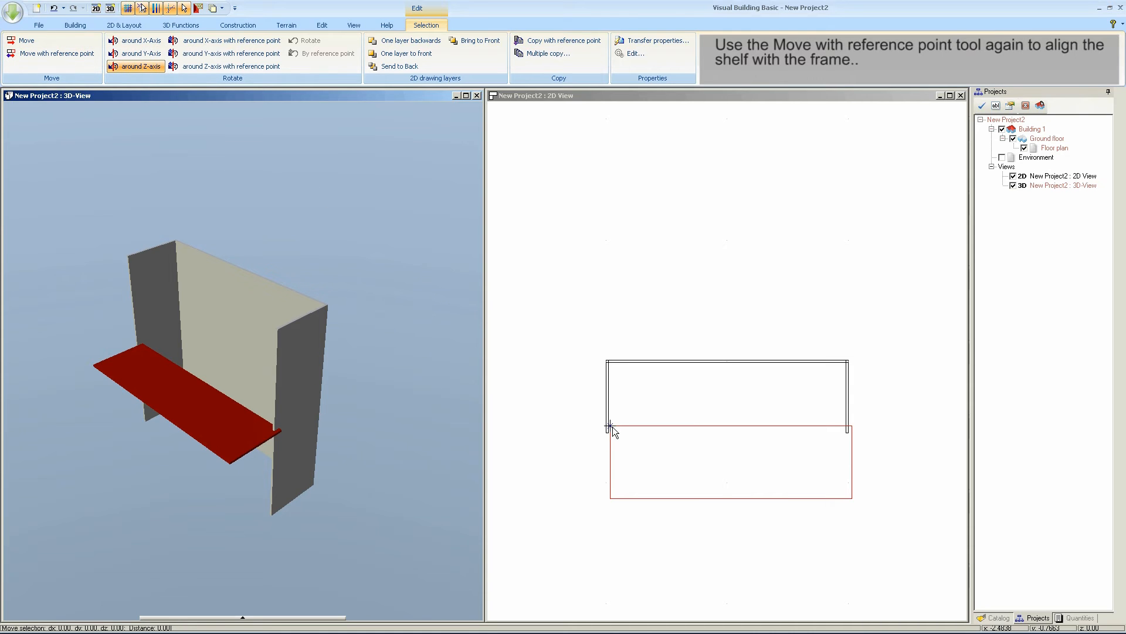
Move the flat shelf by its corner onto the frame's corner
left_click(609, 425)
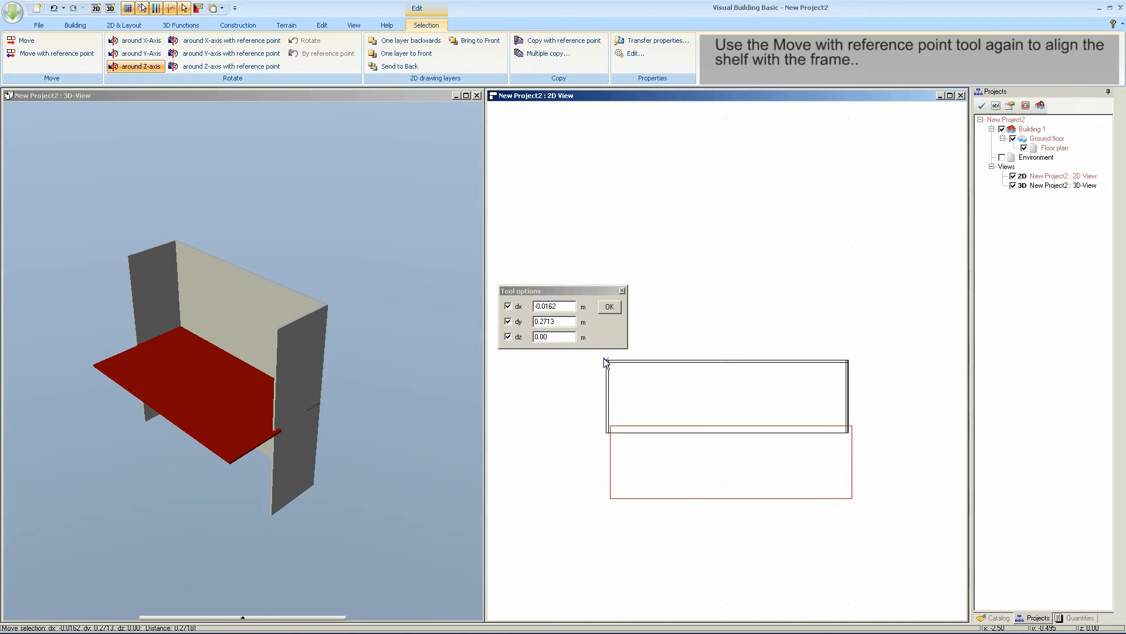
left_click(609, 307)
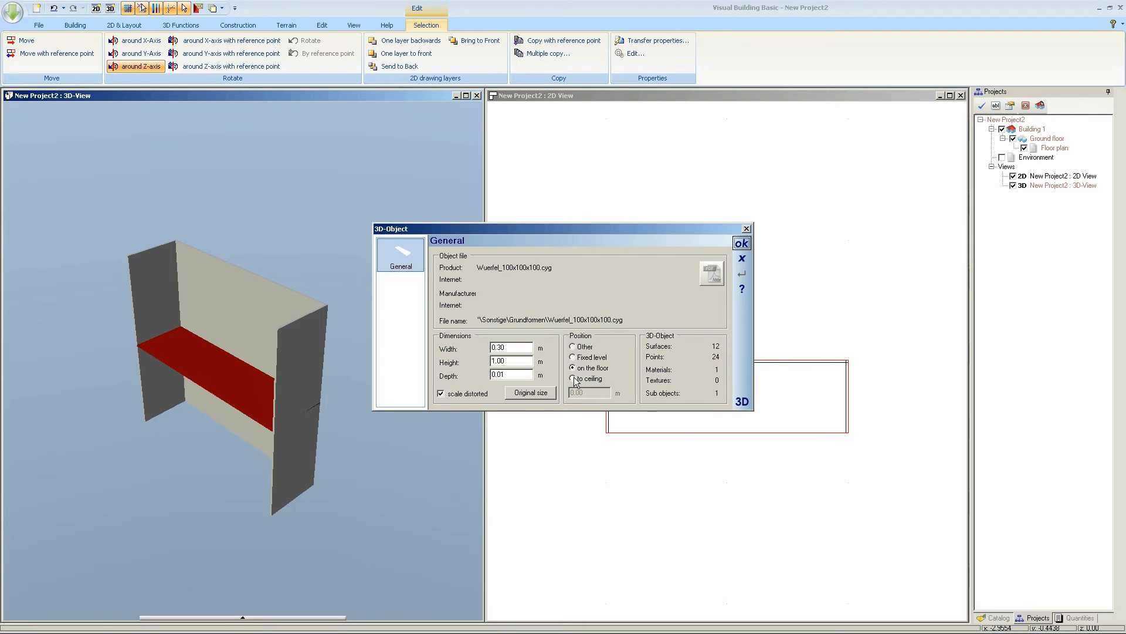
left_click(573, 358)
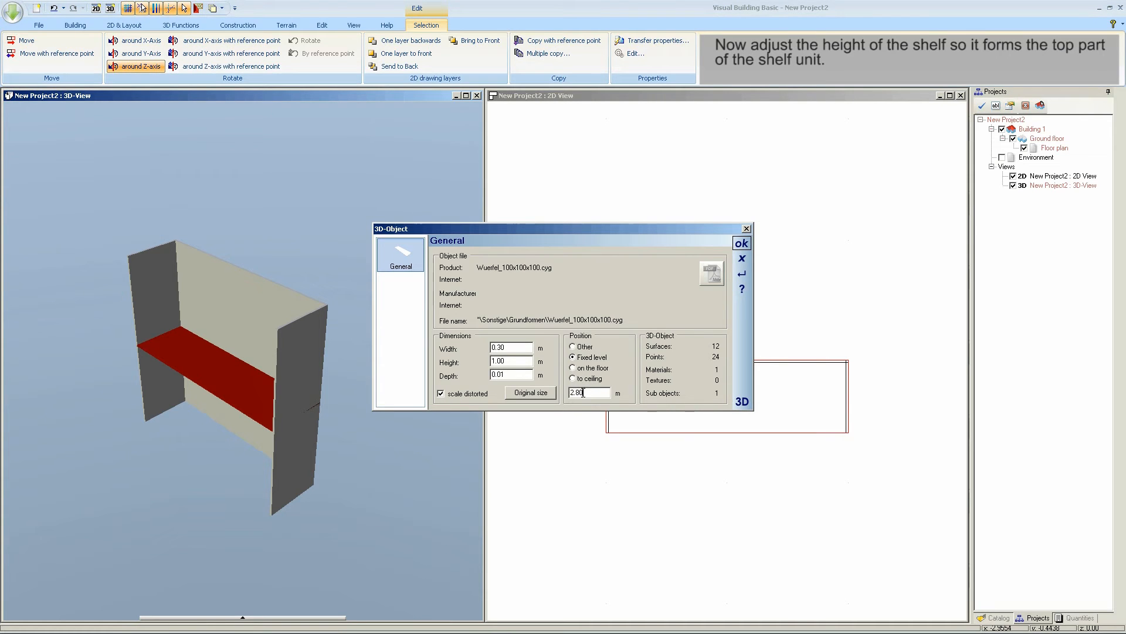
triple_click(588, 392)
type("0.5")
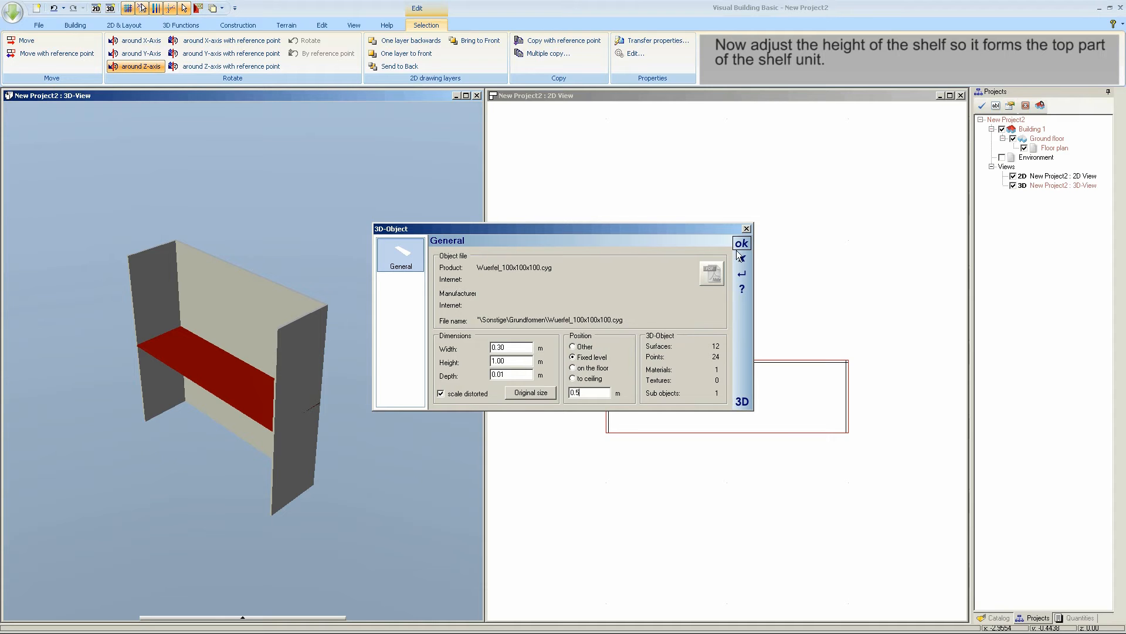
left_click(742, 243)
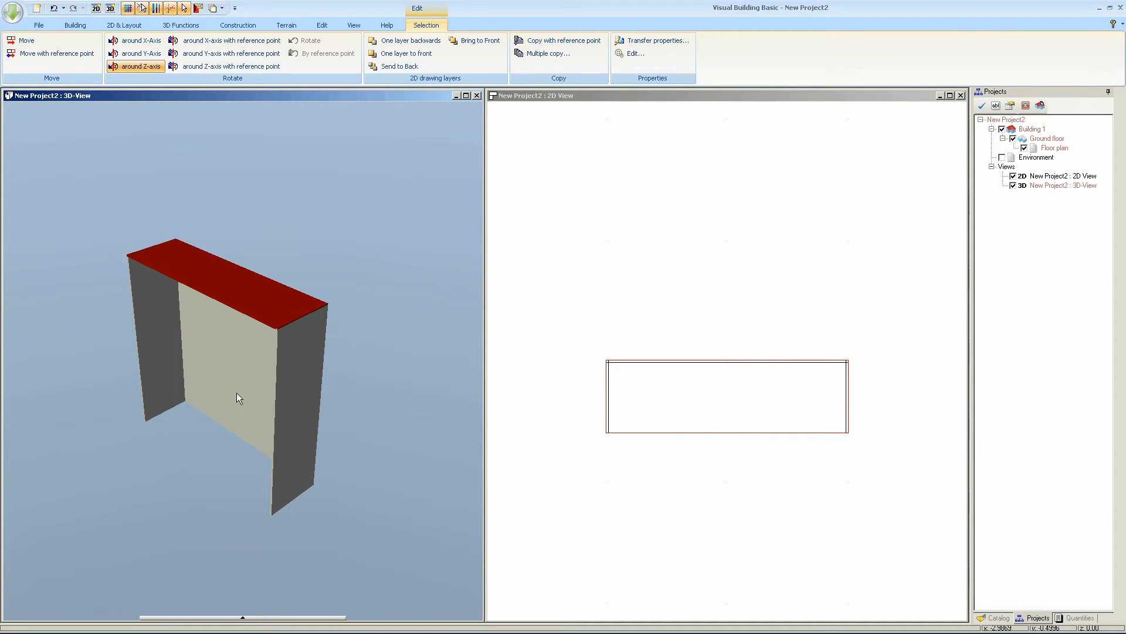
left_click(38, 25)
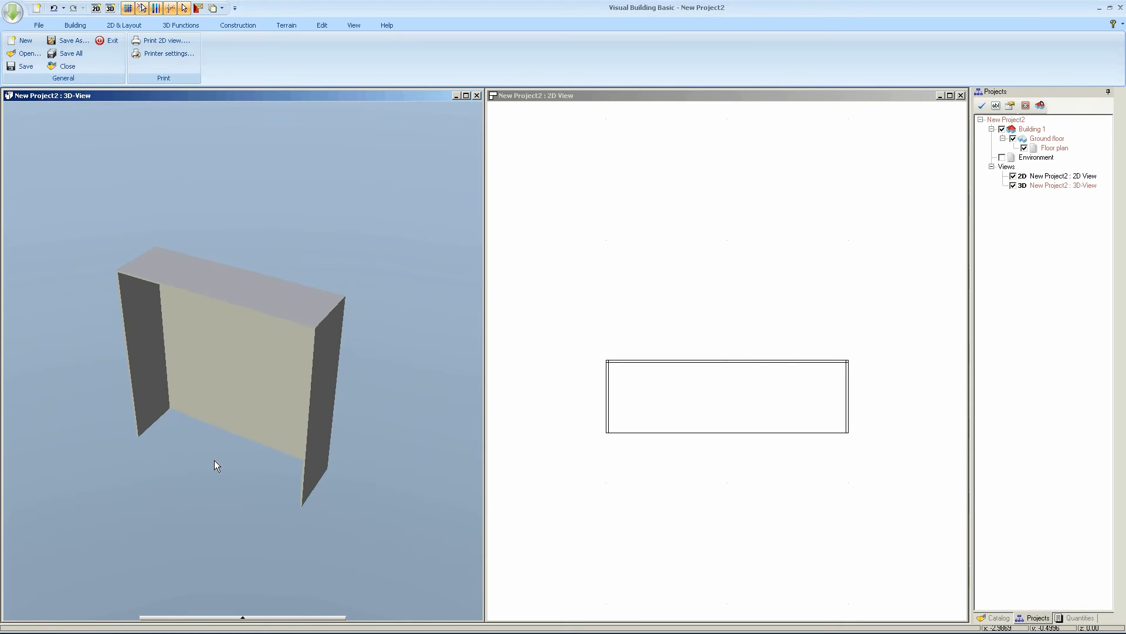
left_click(230, 288)
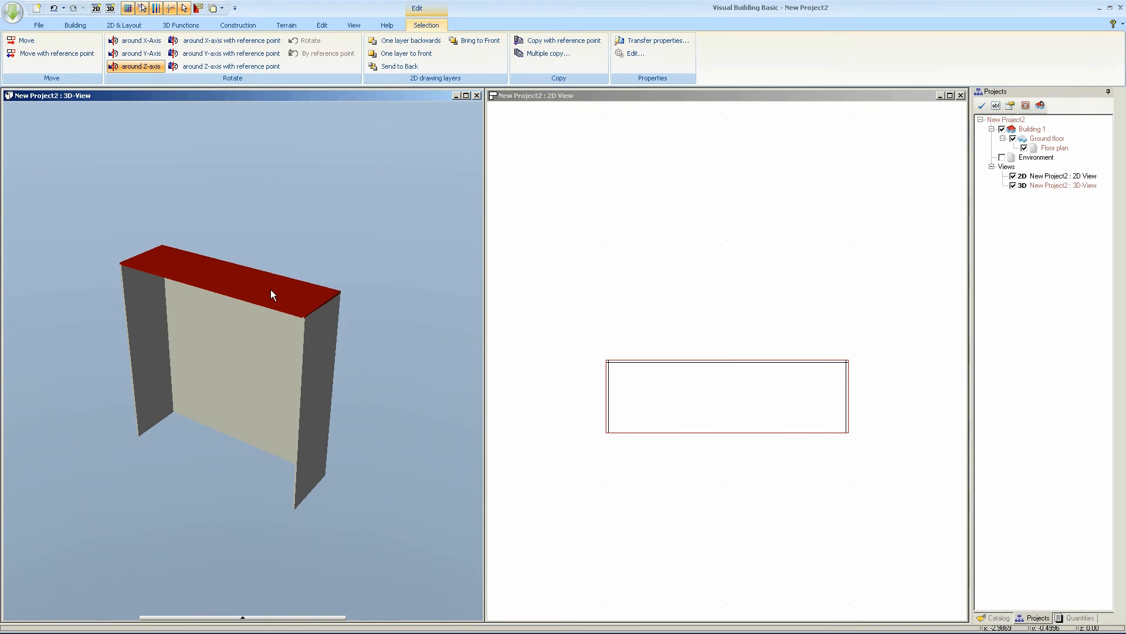
Multiple-copy the top panel downward (270°) in the XZ-plane at 0.25 m spacing
right_click(273, 294)
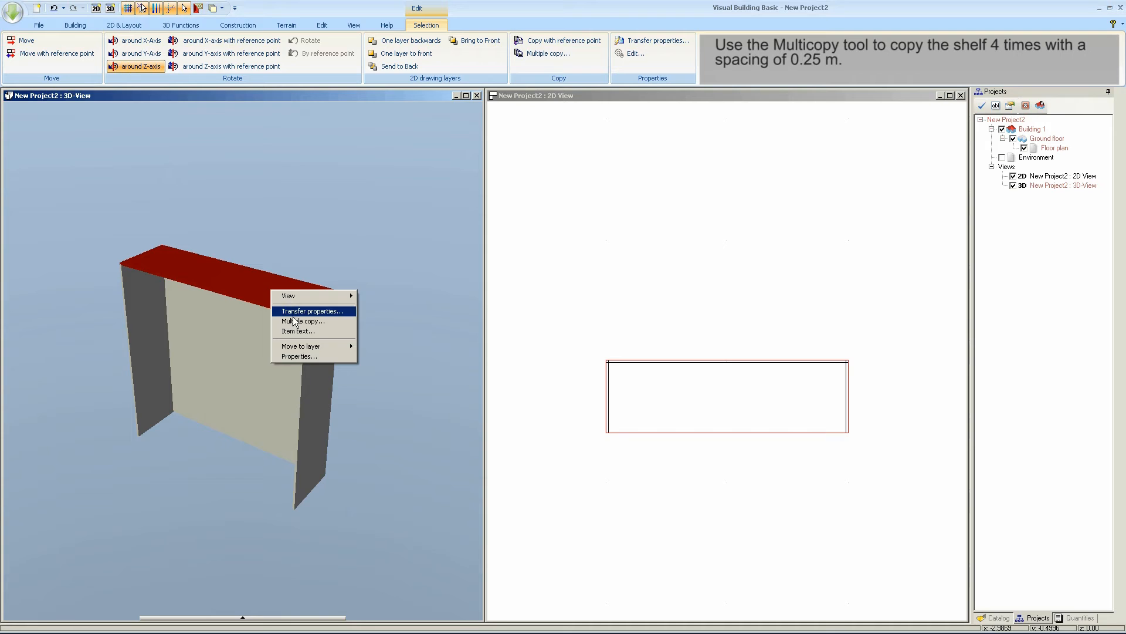
left_click(302, 321)
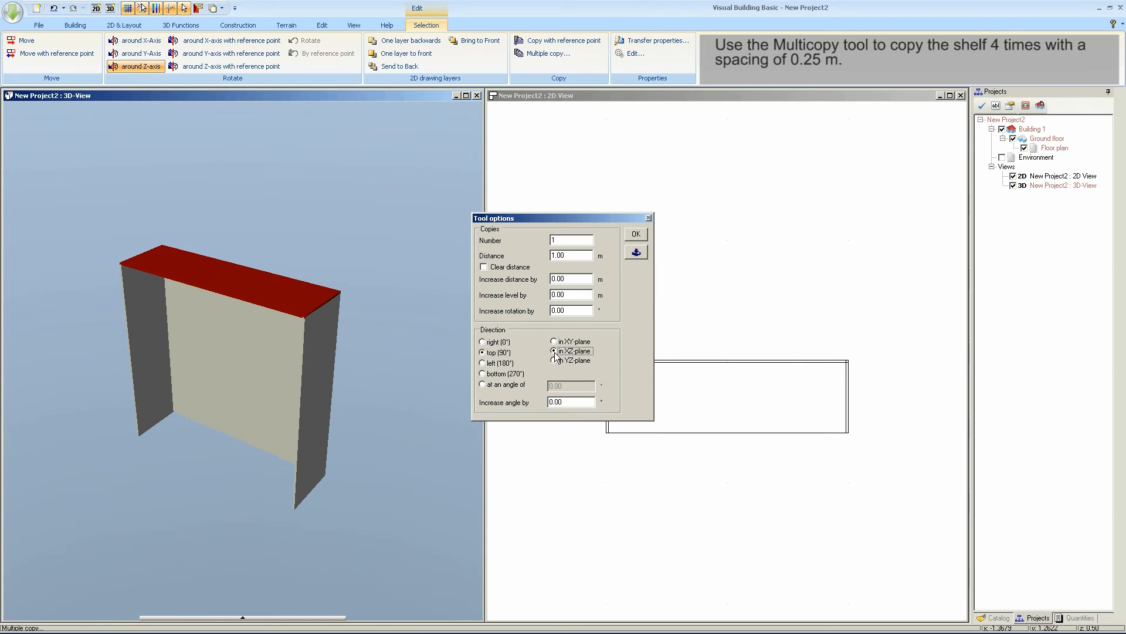
left_click(482, 362)
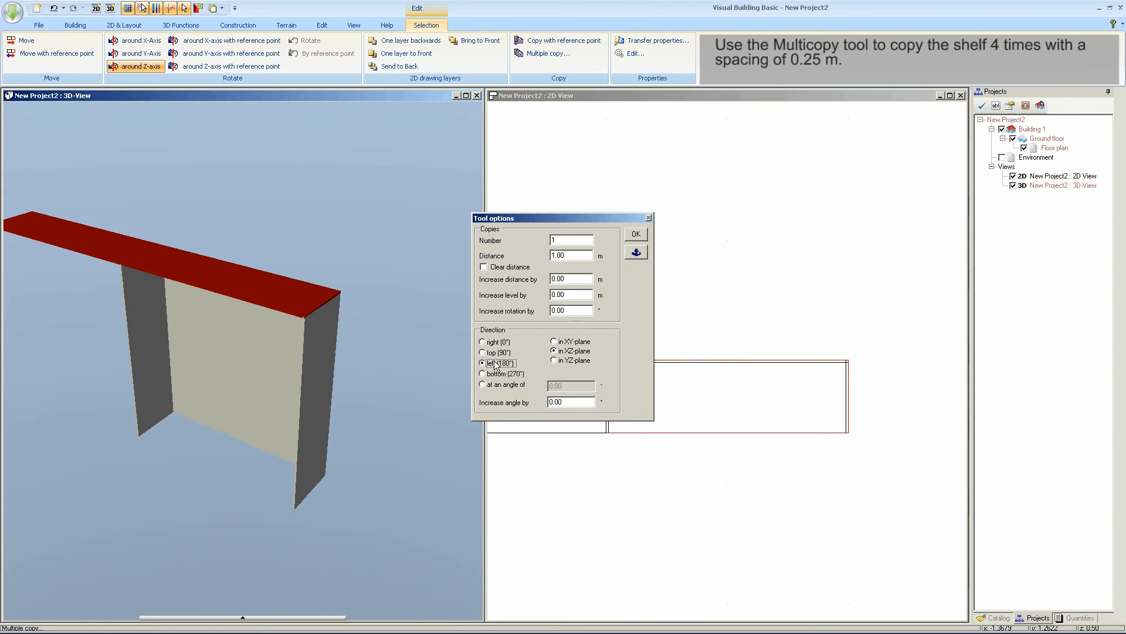
left_click(552, 360)
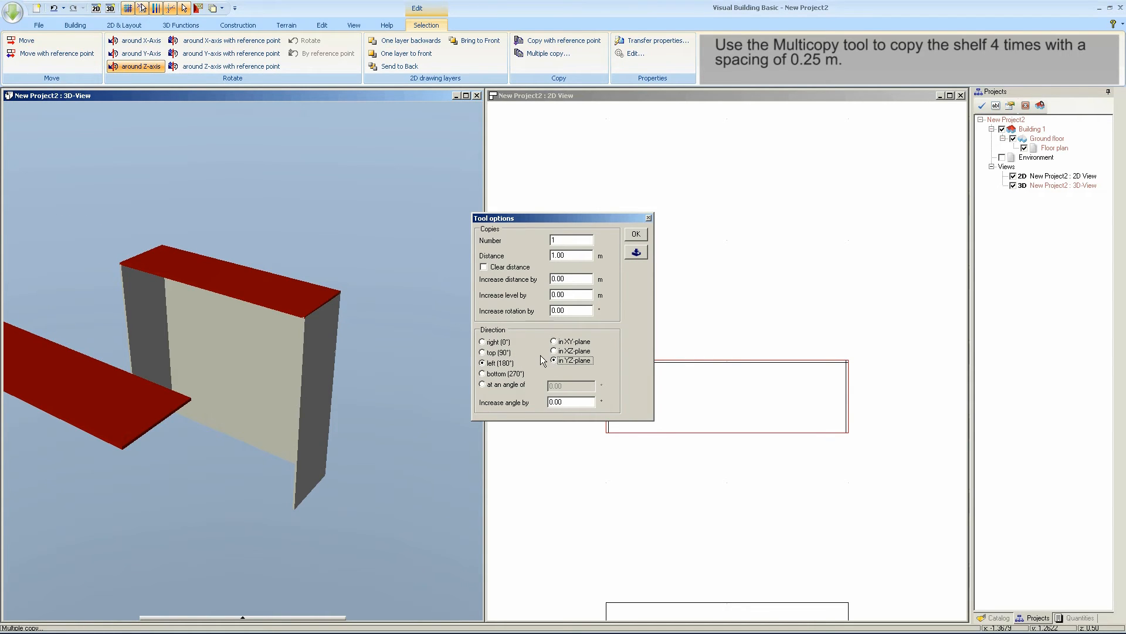
left_click(482, 353)
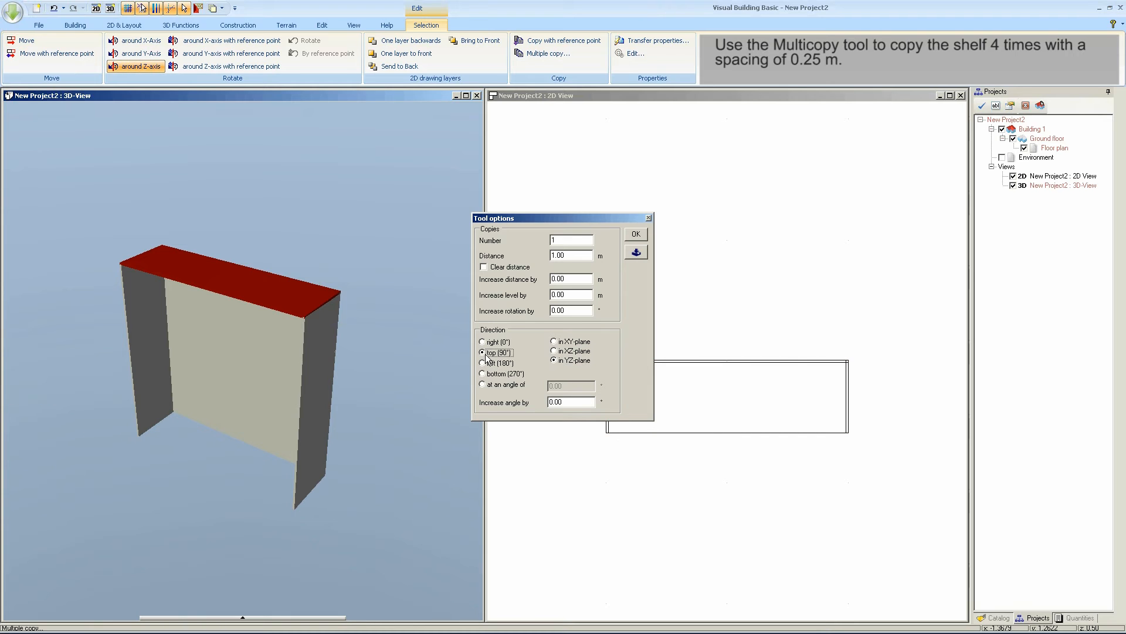
left_click(554, 340)
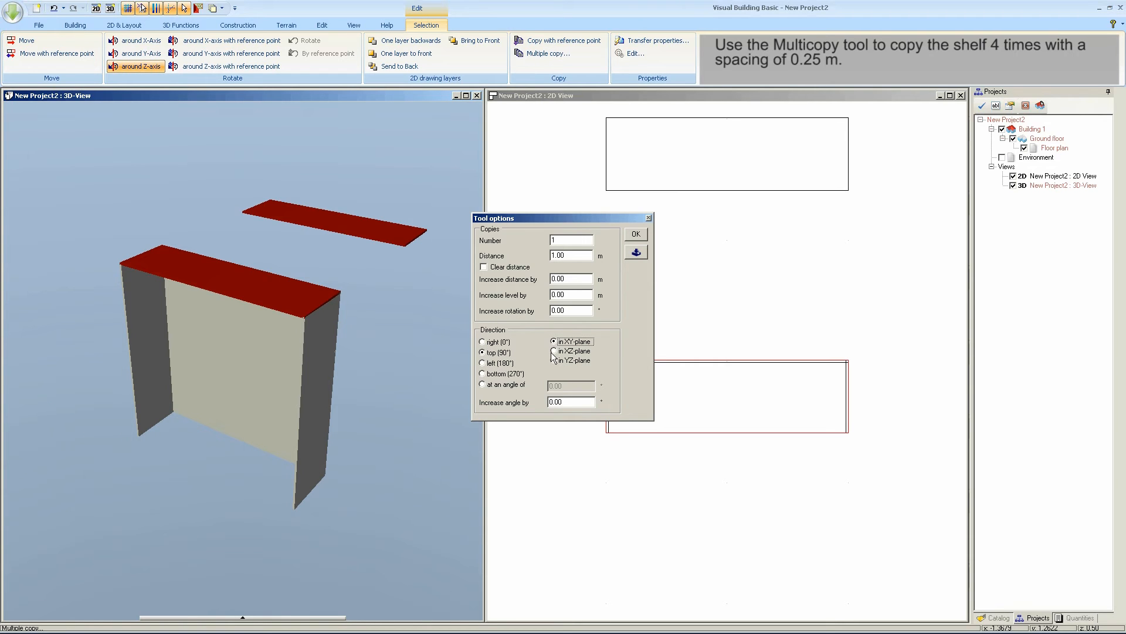
left_click(554, 350)
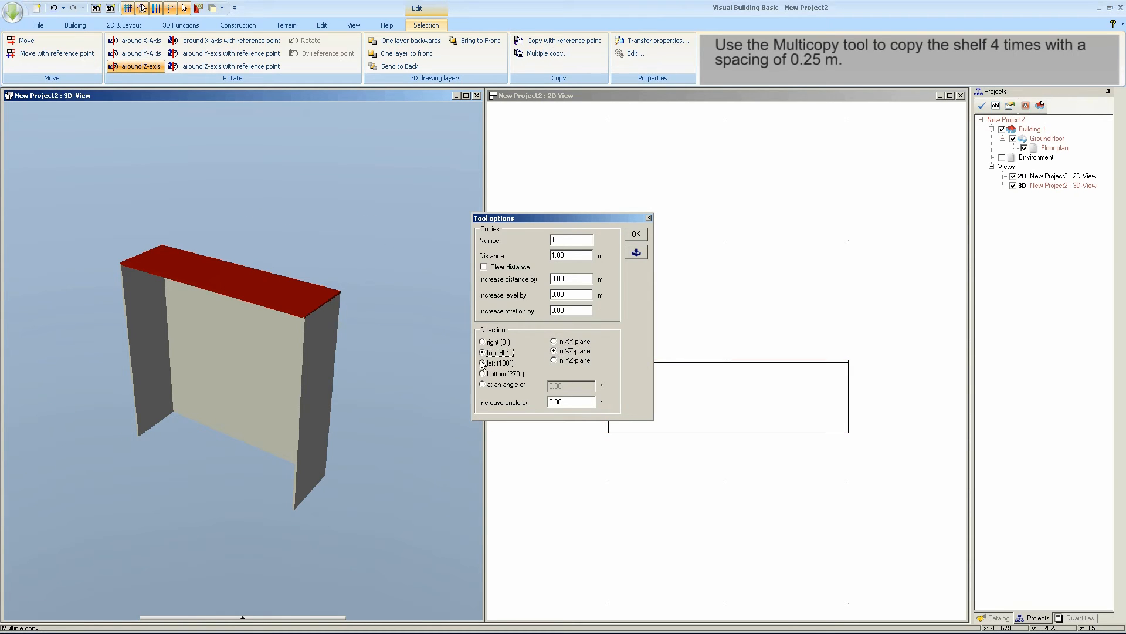
left_click(482, 373)
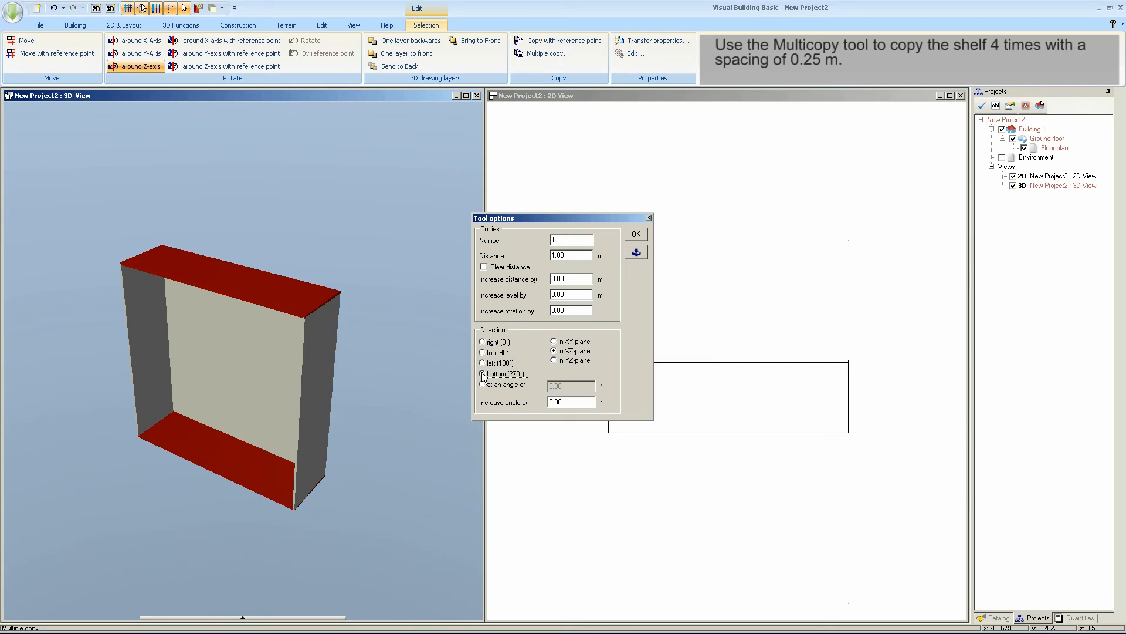
left_click(482, 373)
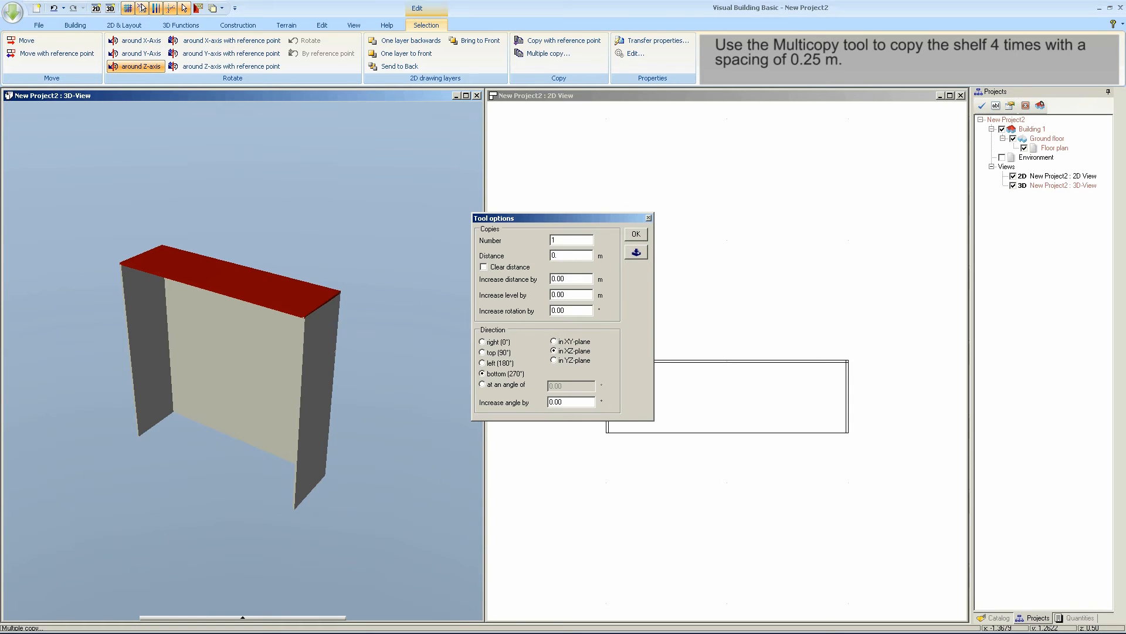
type("0.25")
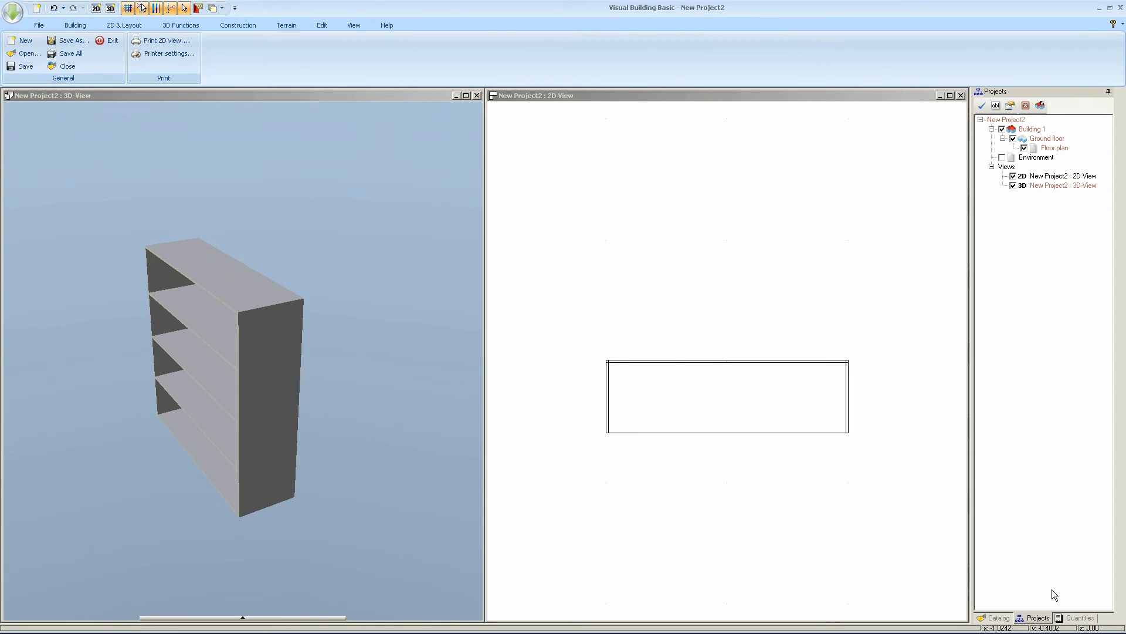
Drag a wood texture from the catalogue's Textures group onto every panel of the unit
left_click(997, 619)
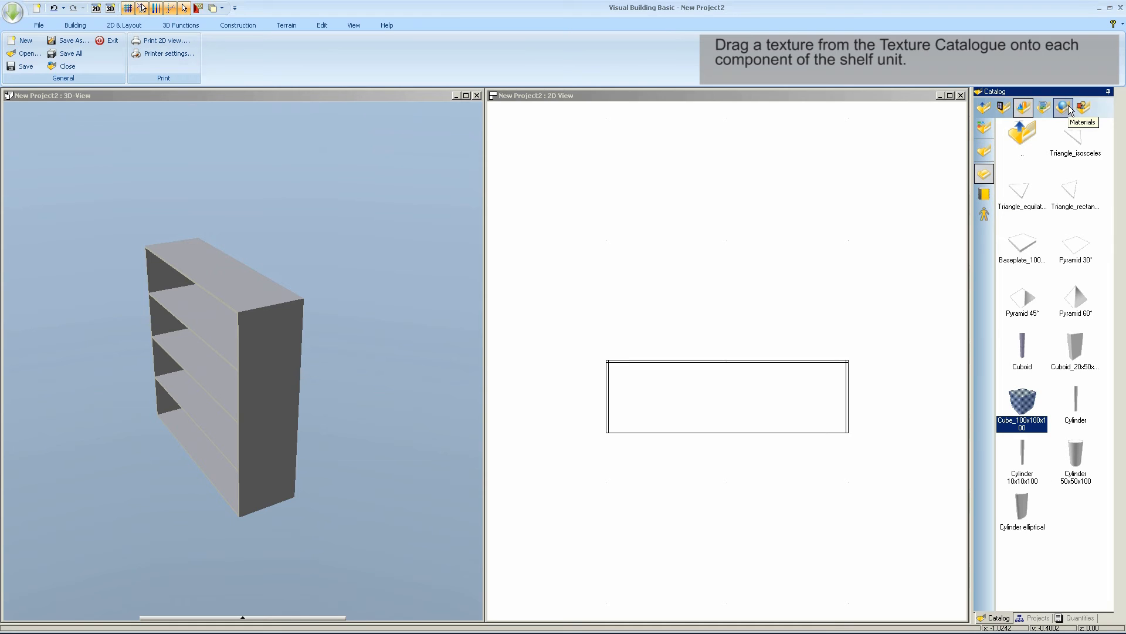
left_click(1064, 107)
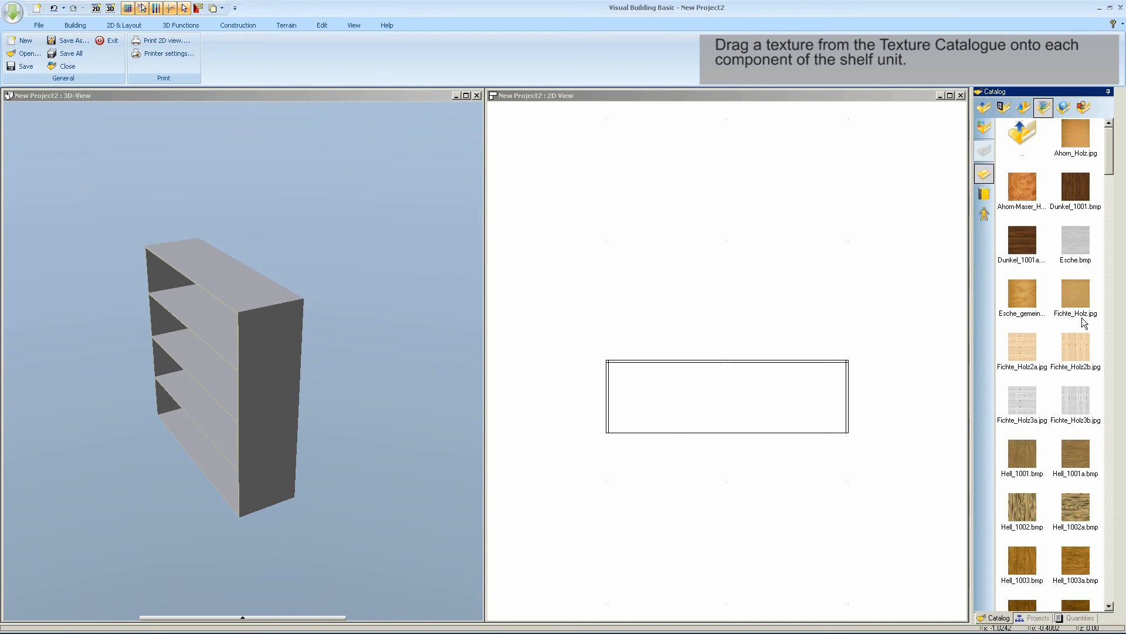
mouse_move(1021, 291)
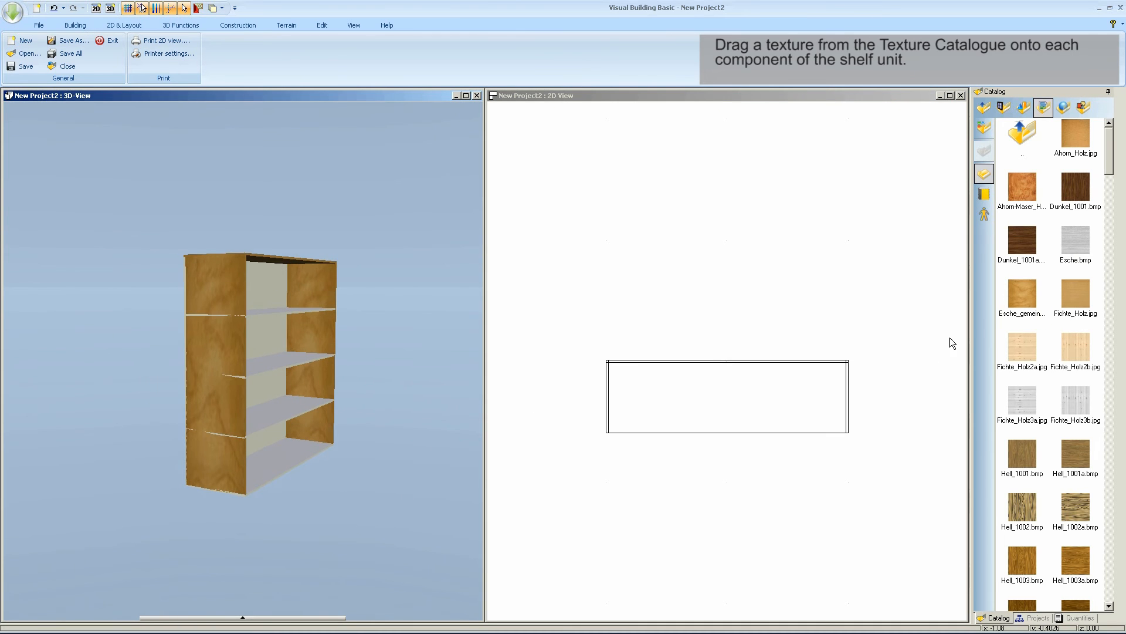
mouse_move(291, 315)
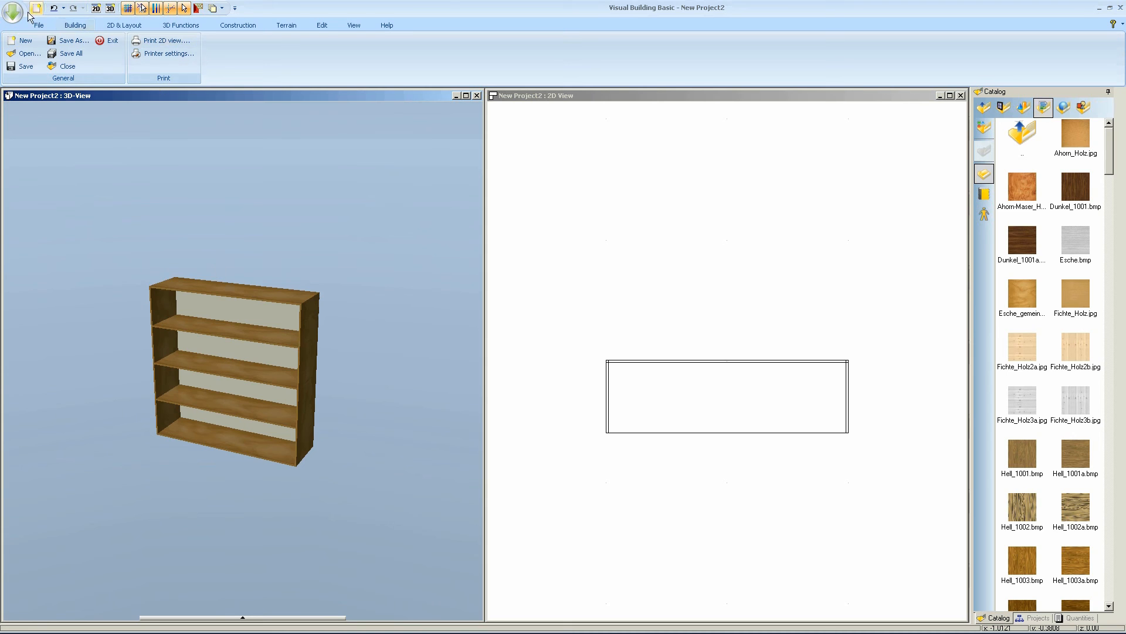
left_click(13, 10)
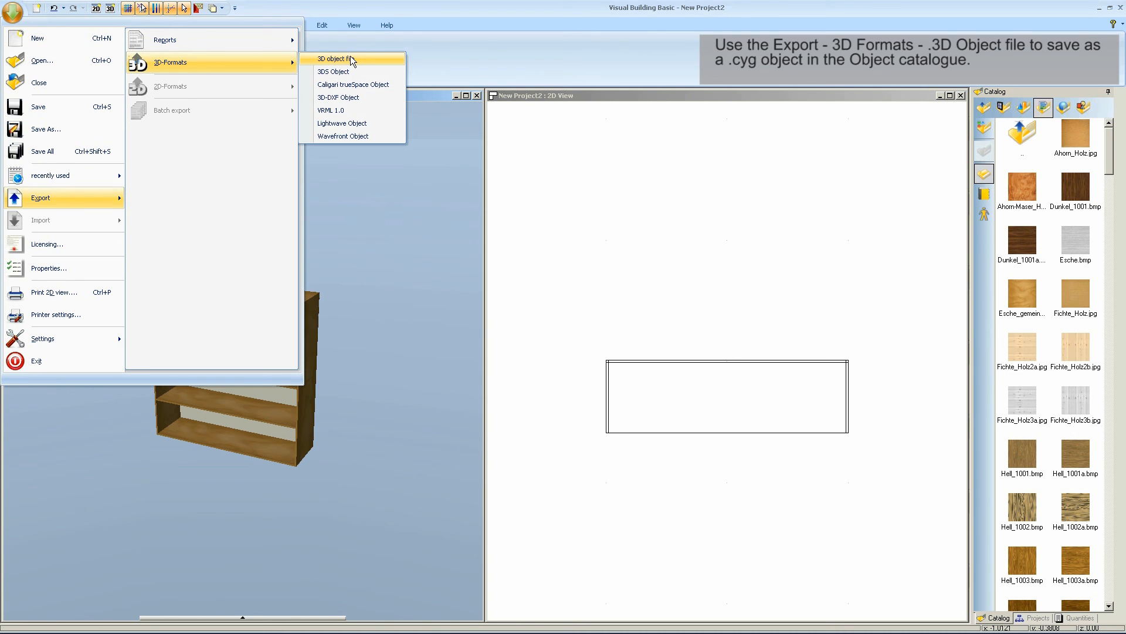
Export a 3D object file named Shell Unit 1 into the catalogue's My Objects folder
left_click(333, 59)
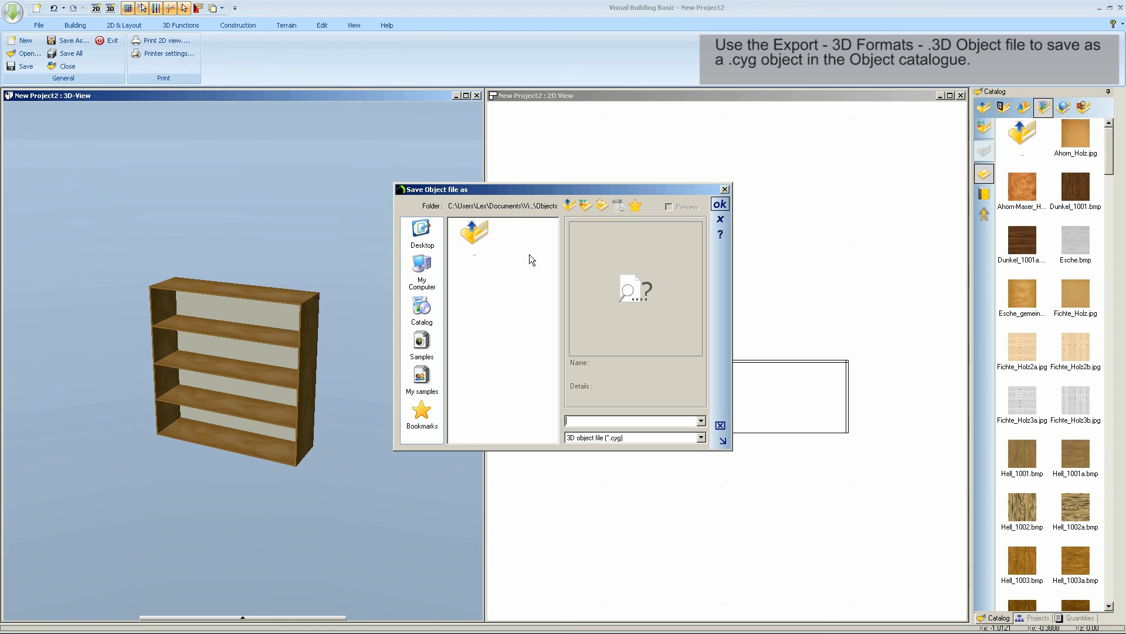
left_click(421, 310)
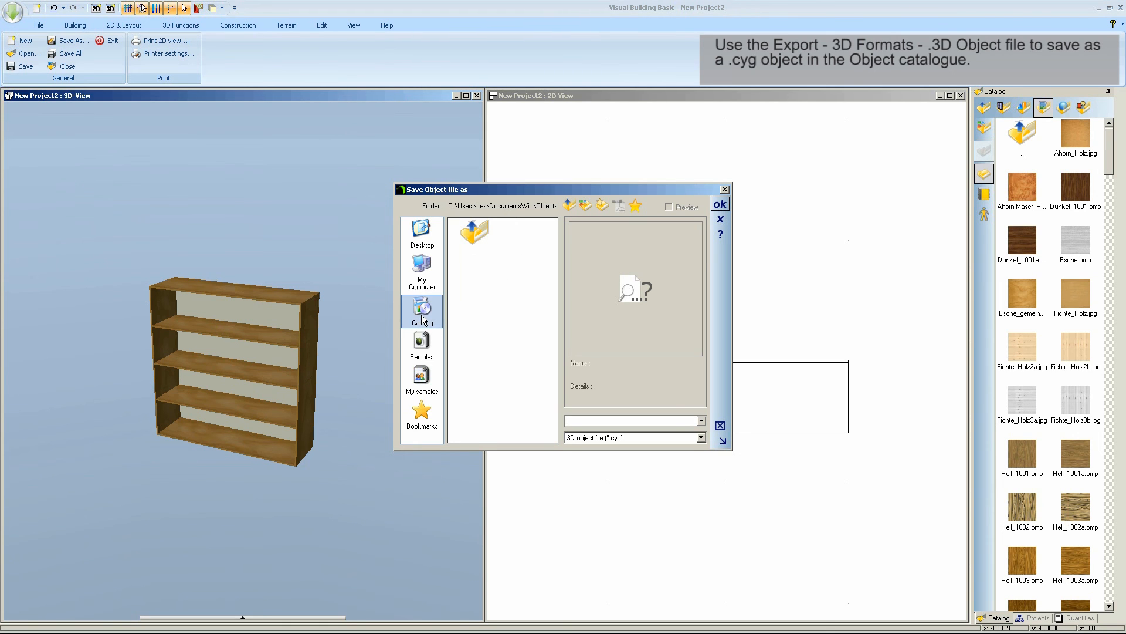
left_click(422, 311)
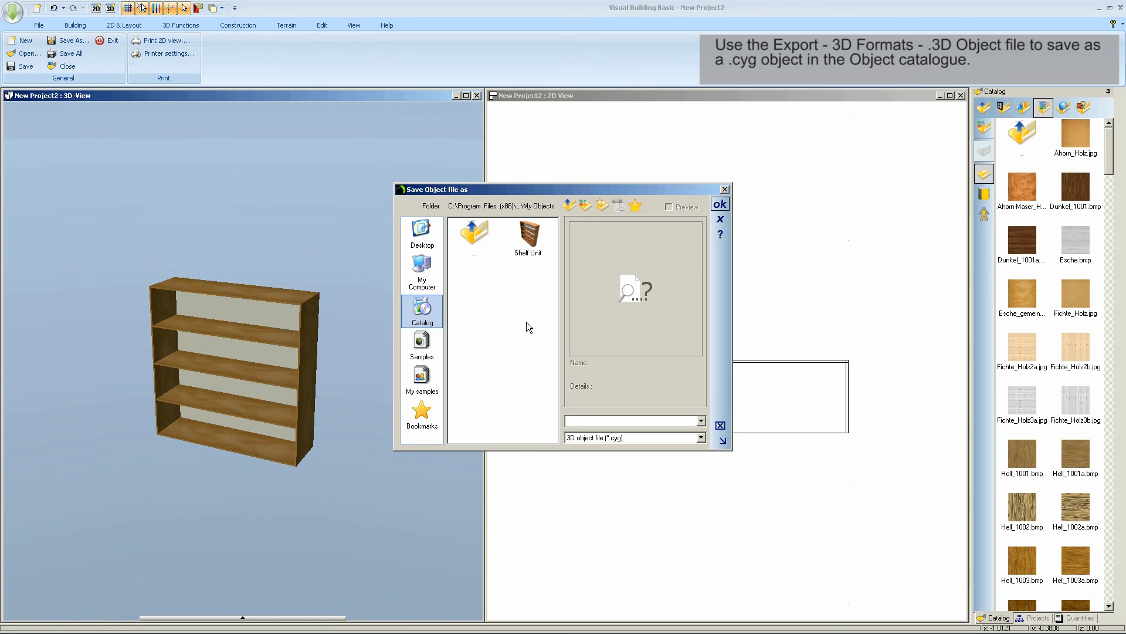
left_click(527, 233)
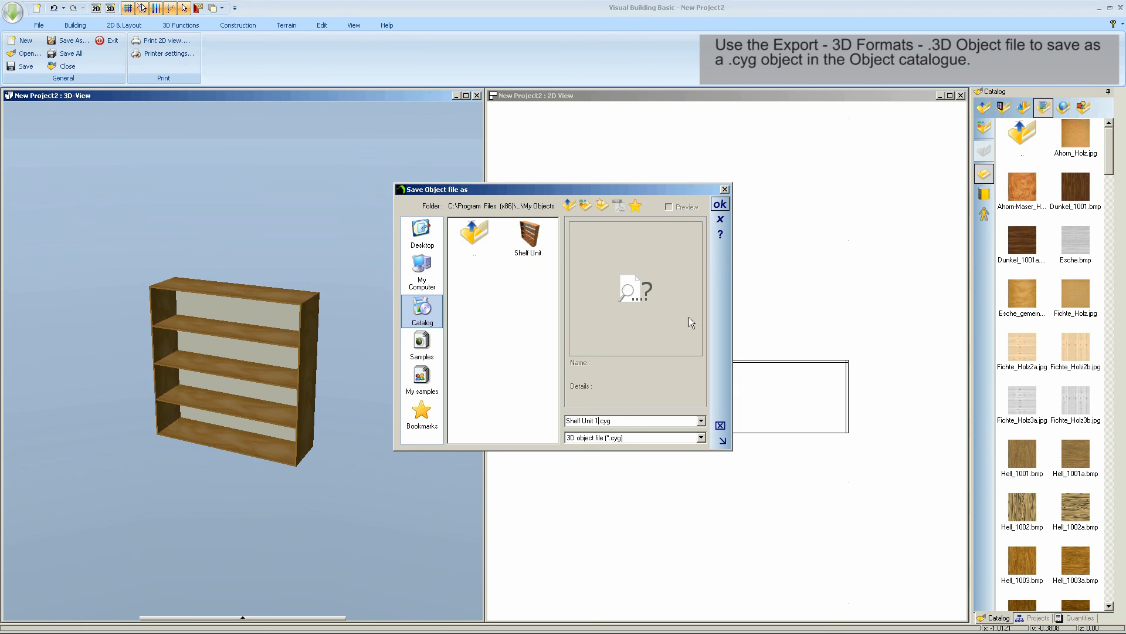
left_click(719, 204)
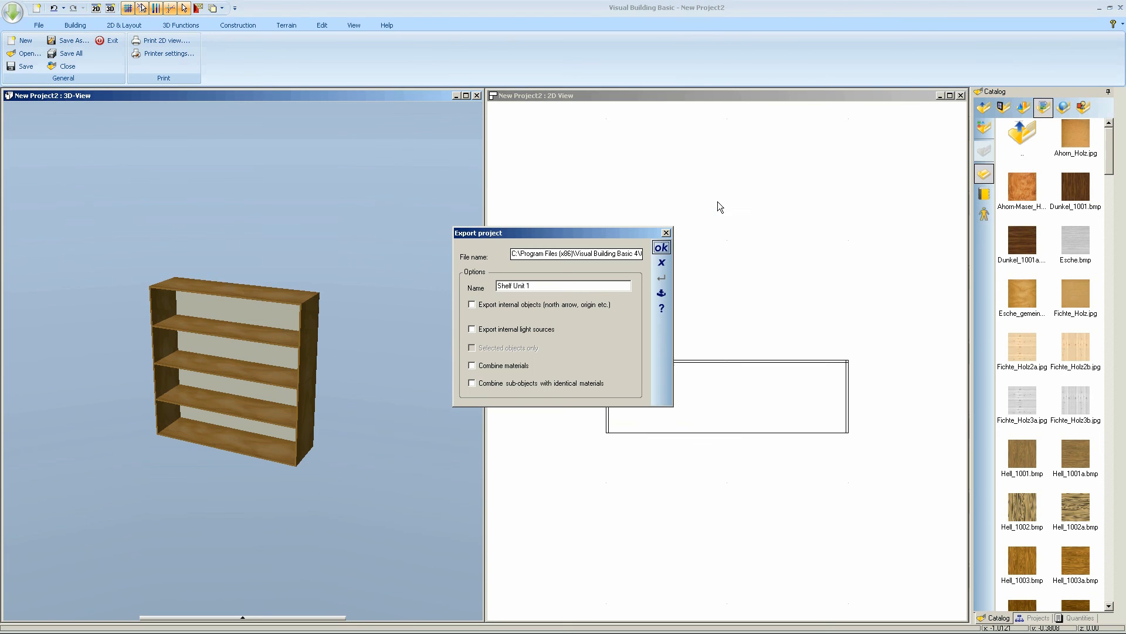
Tick Combine sub-objects with identical materials and Combine materials, then complete the export
left_click(471, 383)
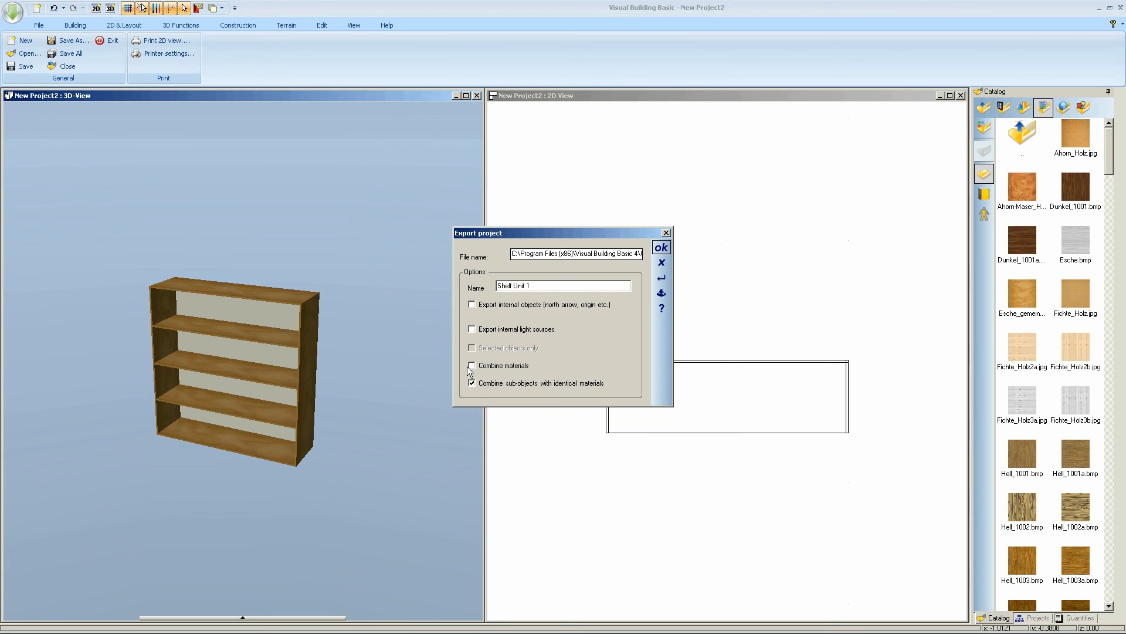
left_click(472, 364)
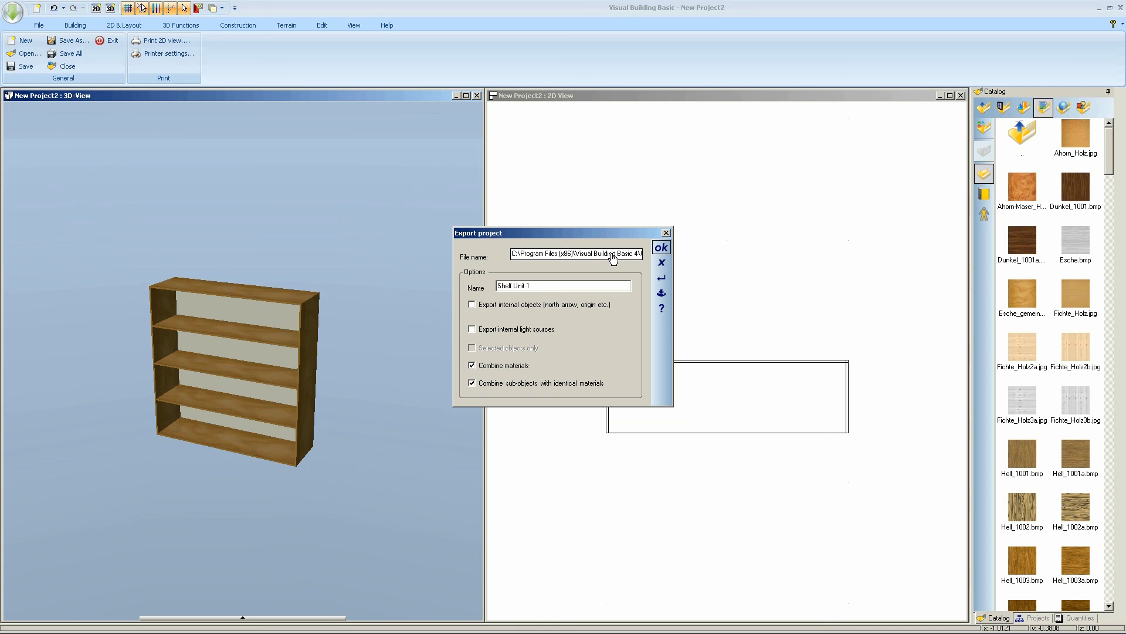
left_click(659, 248)
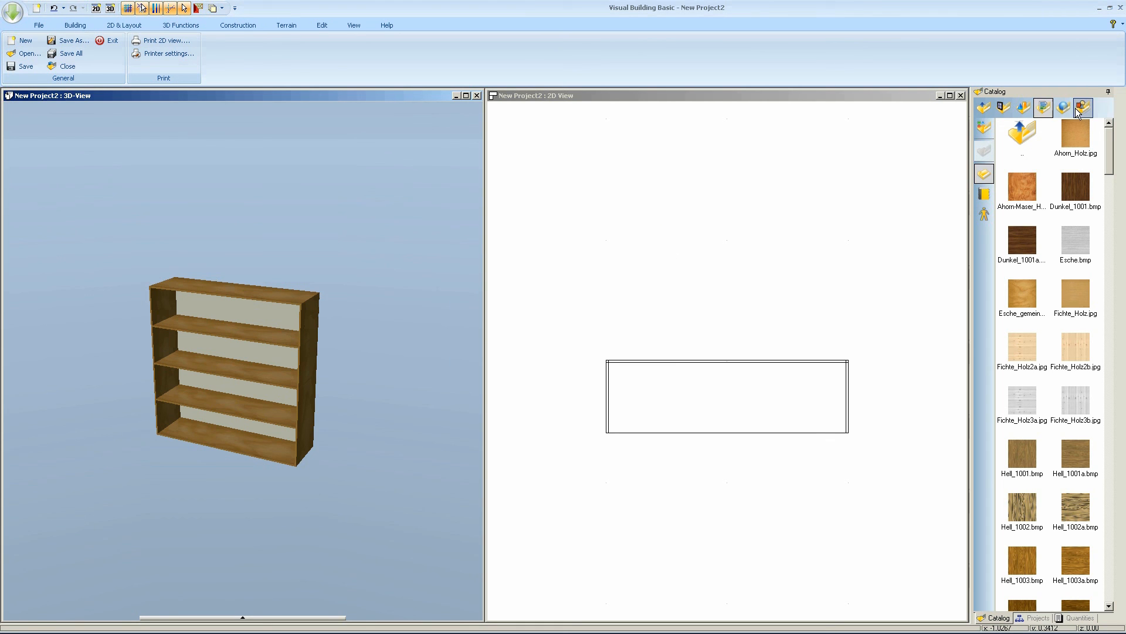
mouse_move(1043, 108)
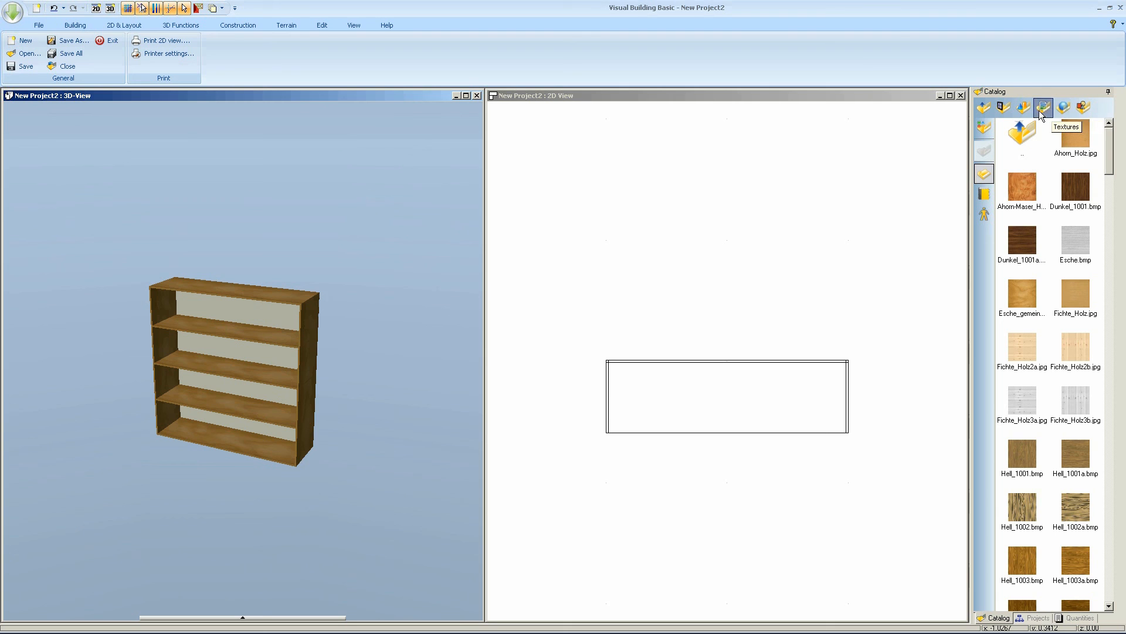
Show the catalogue's Objects group and preview the exported Shell Unit 1
left_click(1023, 107)
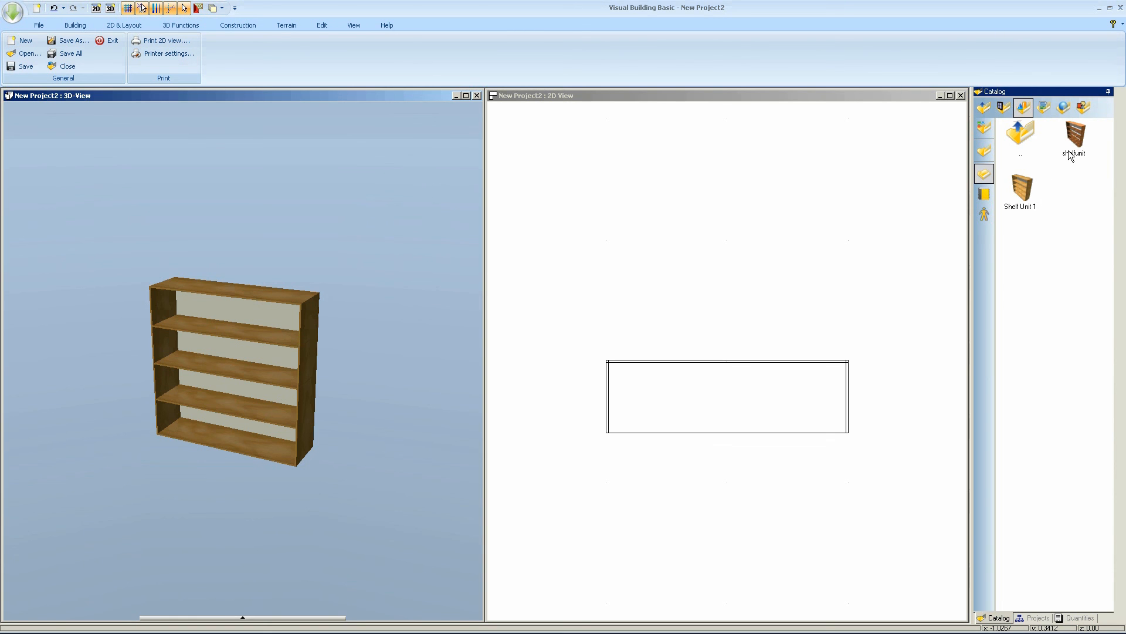
left_click(1020, 188)
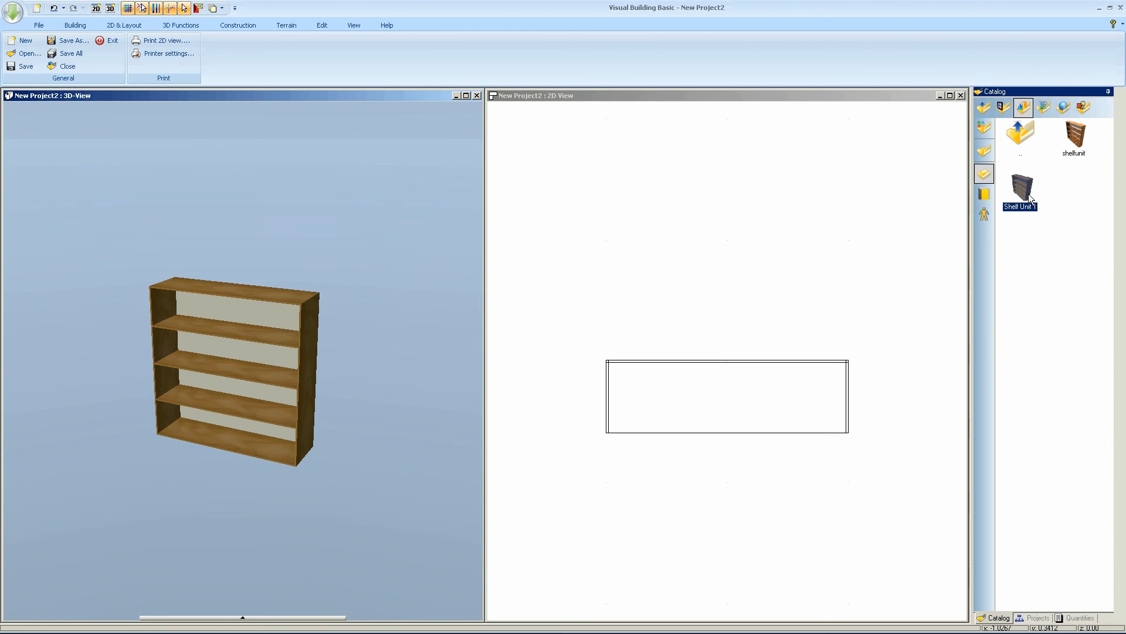
double_click(1019, 188)
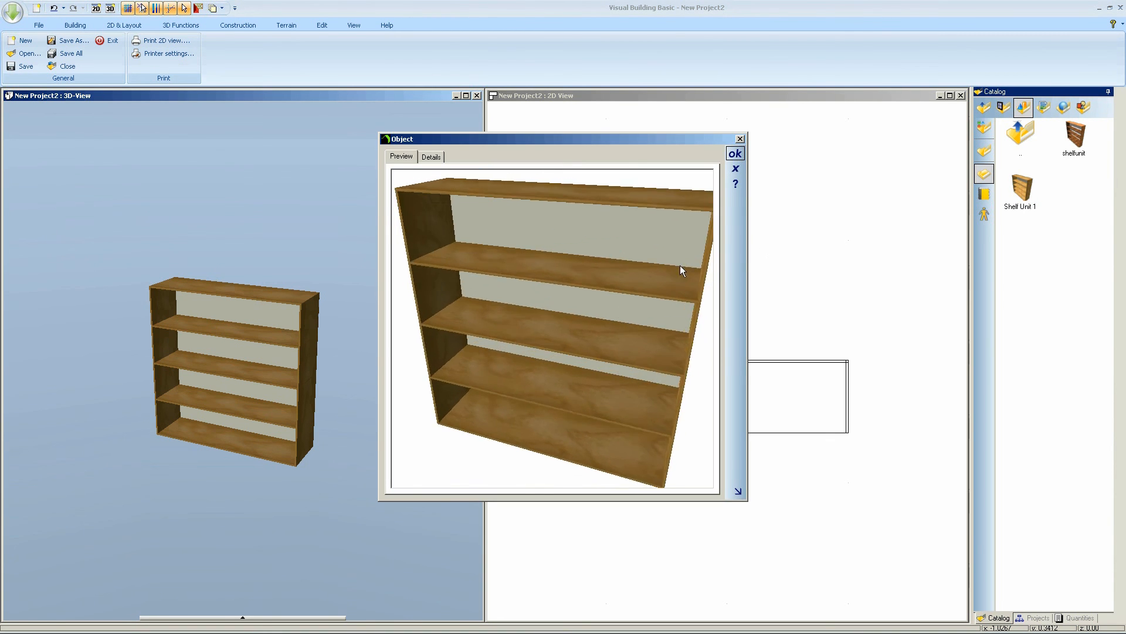